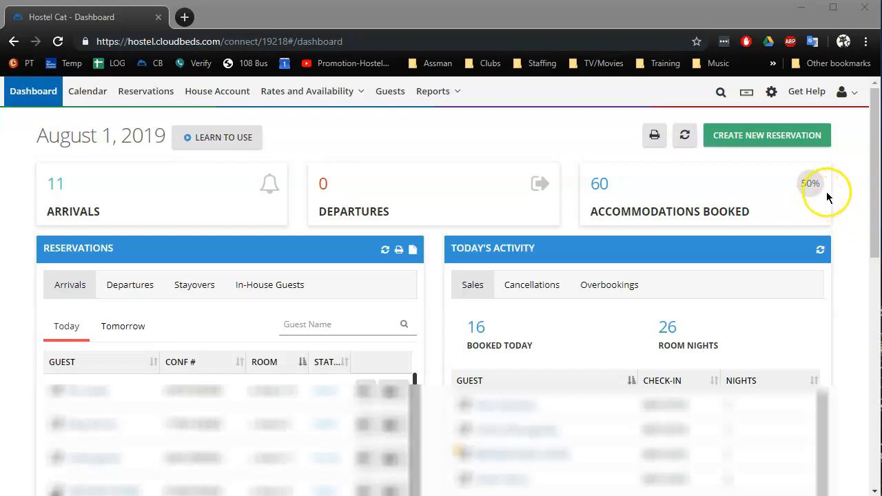
pyautogui.moveTo(877, 185)
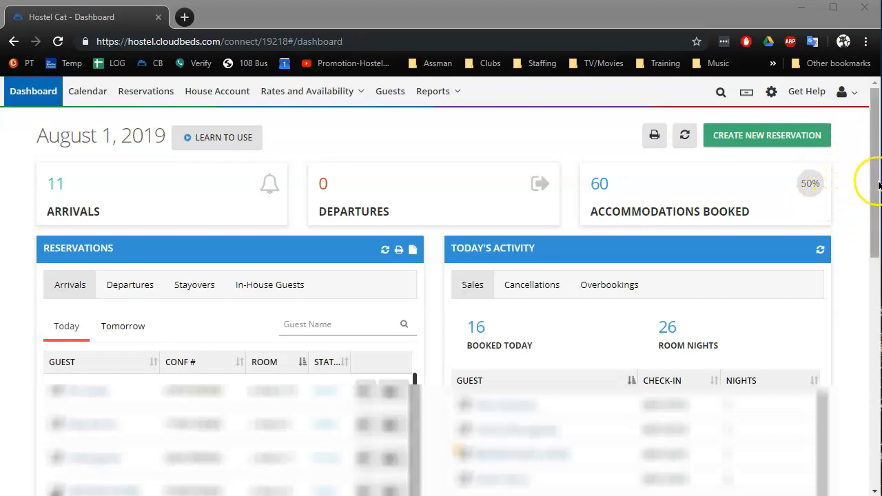
pyautogui.moveTo(15, 104)
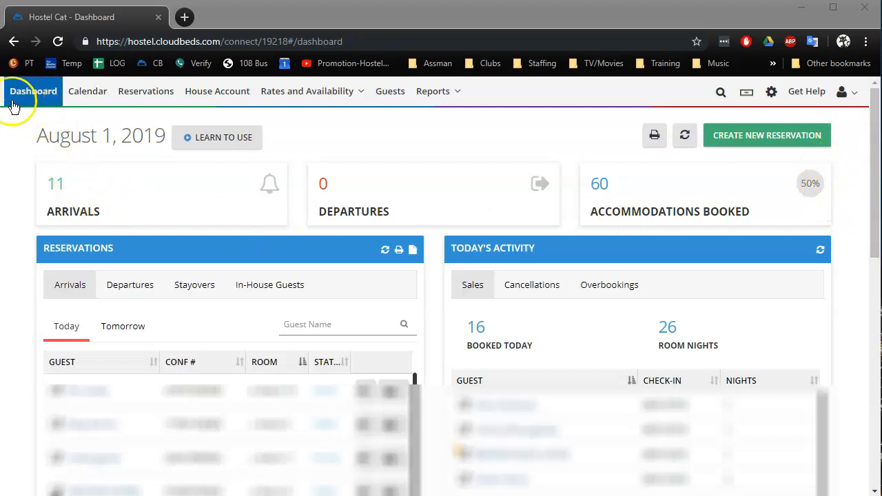
pyautogui.moveTo(35, 91)
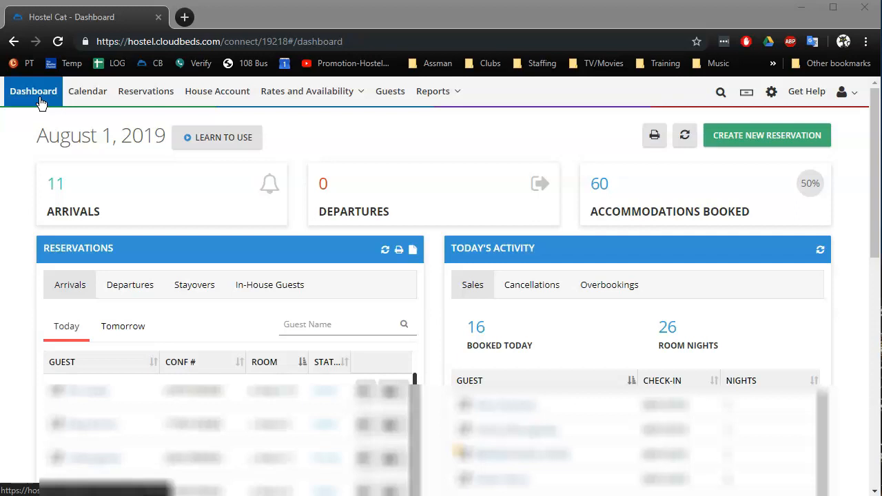
pyautogui.moveTo(53, 177)
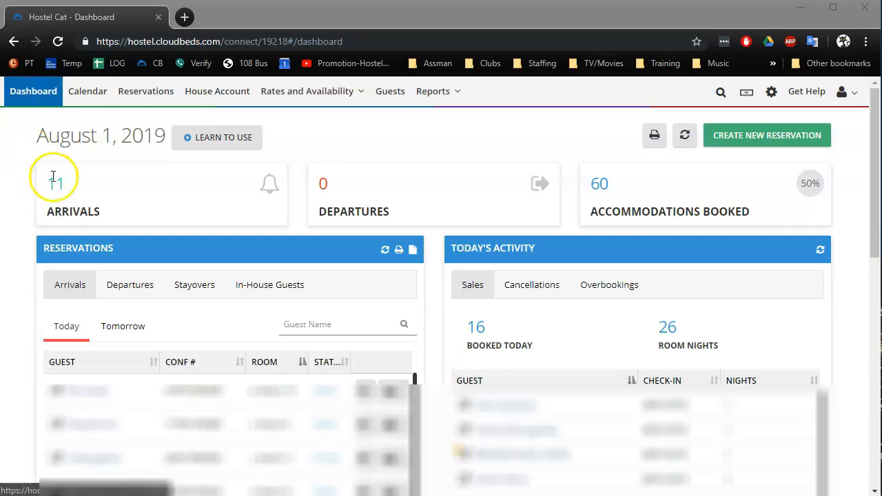
pyautogui.moveTo(217, 138)
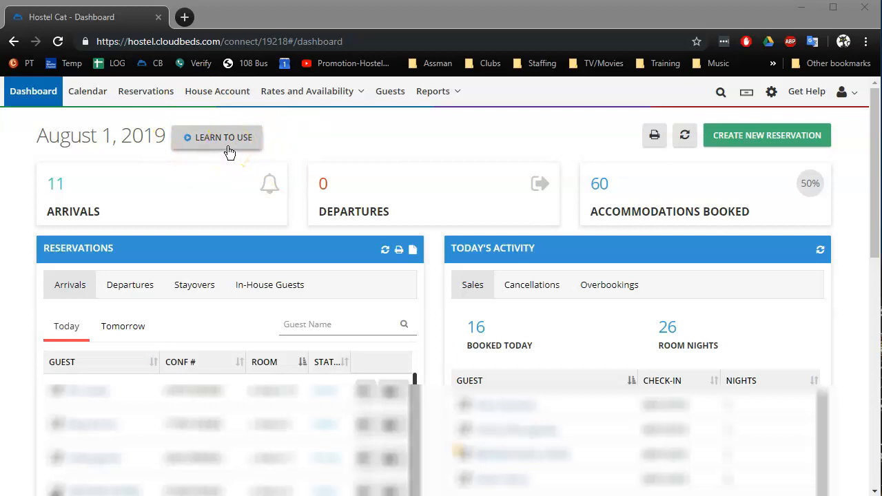
pyautogui.moveTo(683, 135)
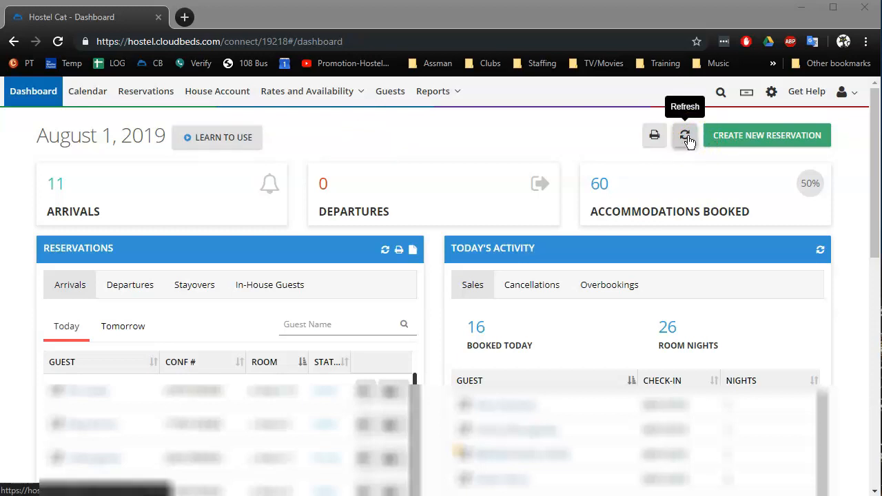
pyautogui.moveTo(790, 149)
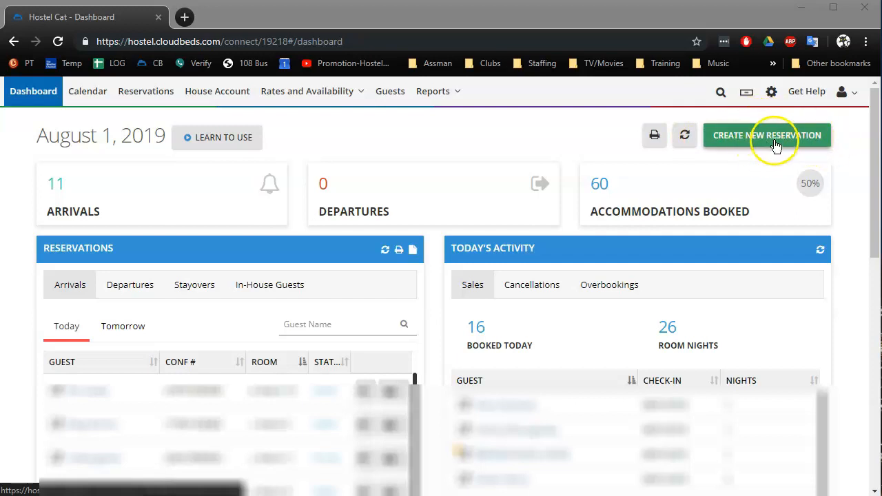
pyautogui.moveTo(33, 91)
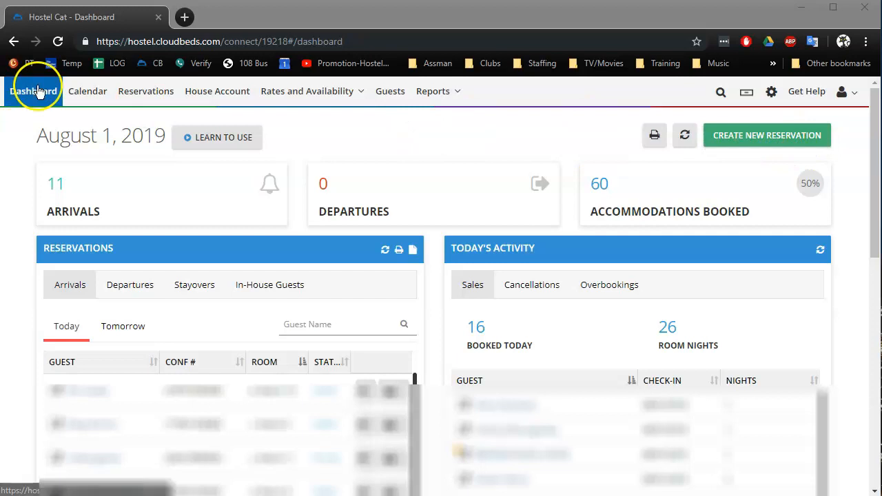
pyautogui.moveTo(146, 91)
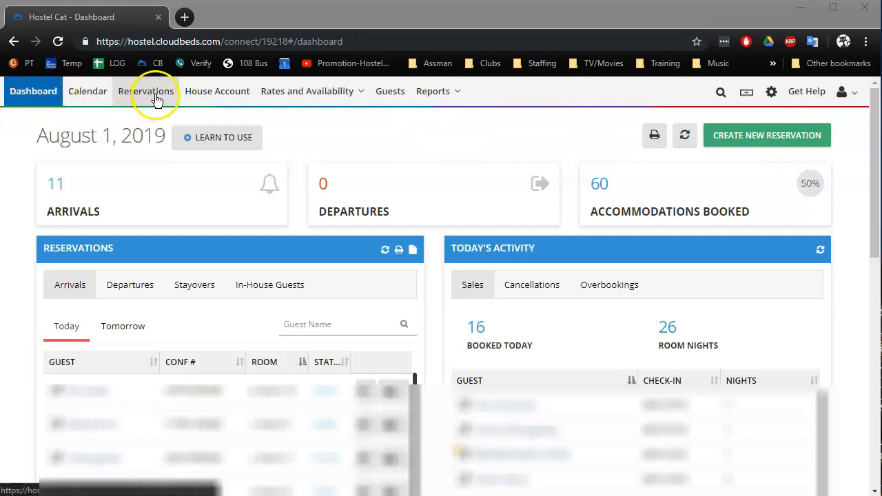
pyautogui.moveTo(168, 91)
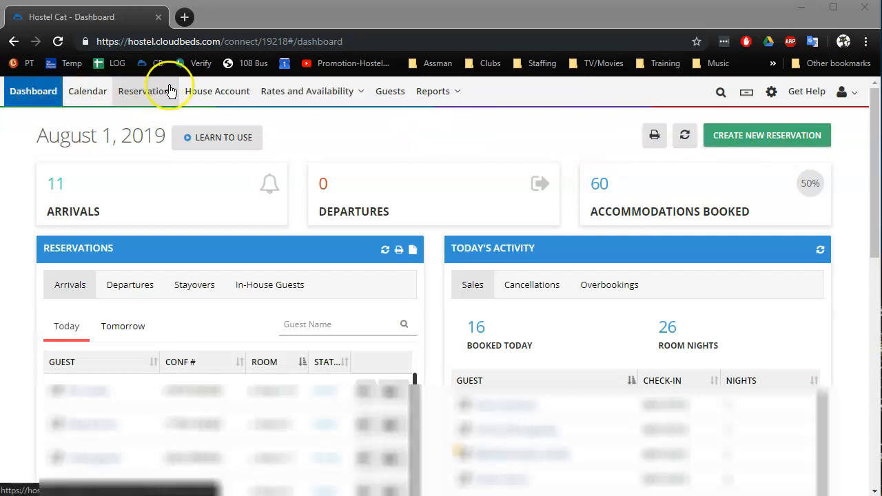
pyautogui.moveTo(745, 146)
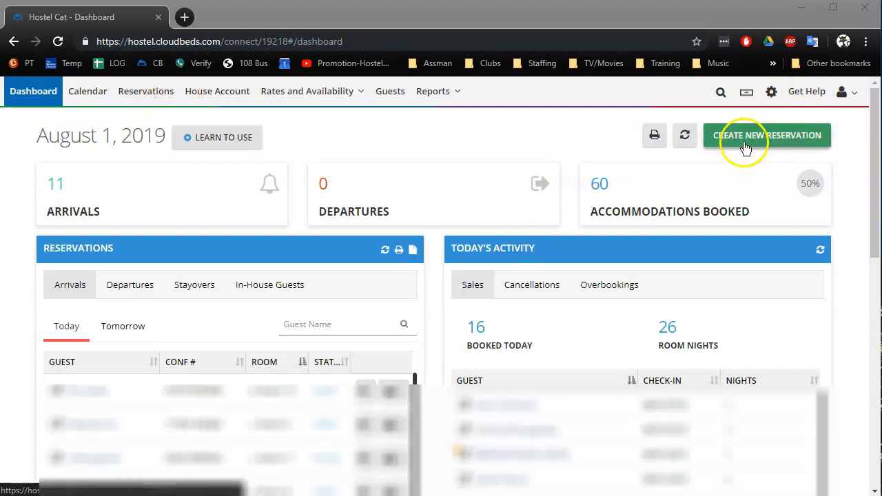
pyautogui.moveTo(761, 151)
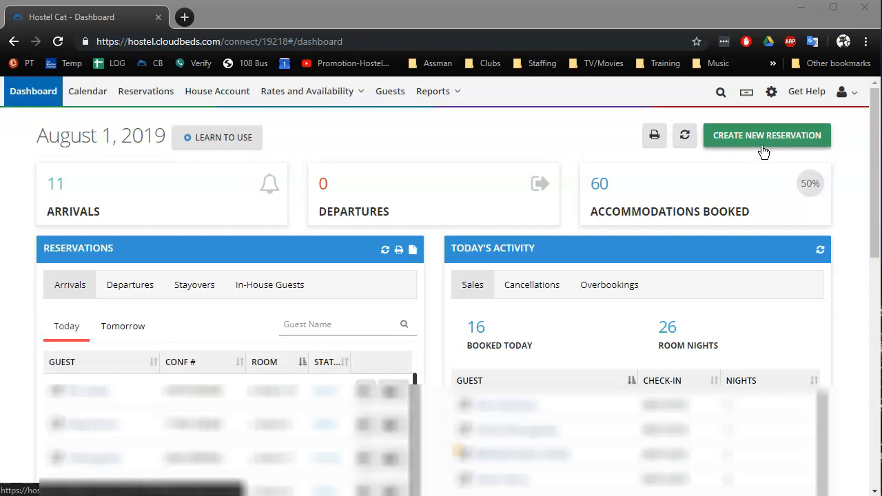
pyautogui.moveTo(75, 166)
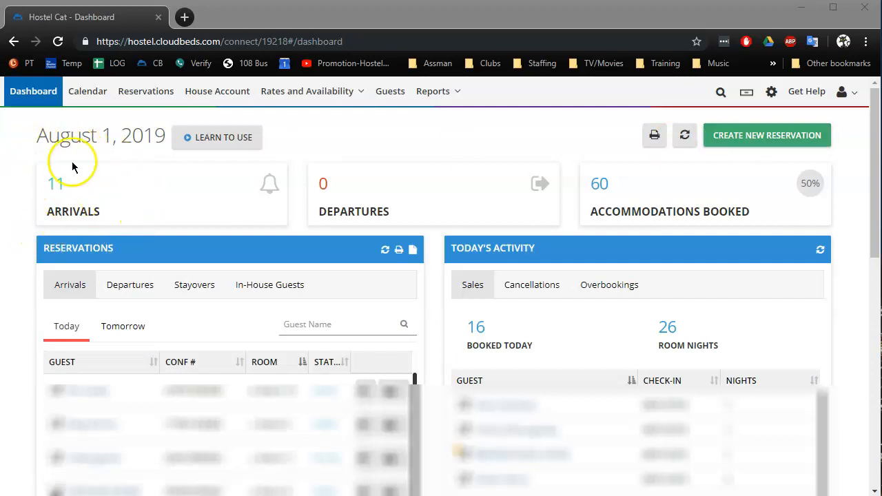
pyautogui.moveTo(31, 209)
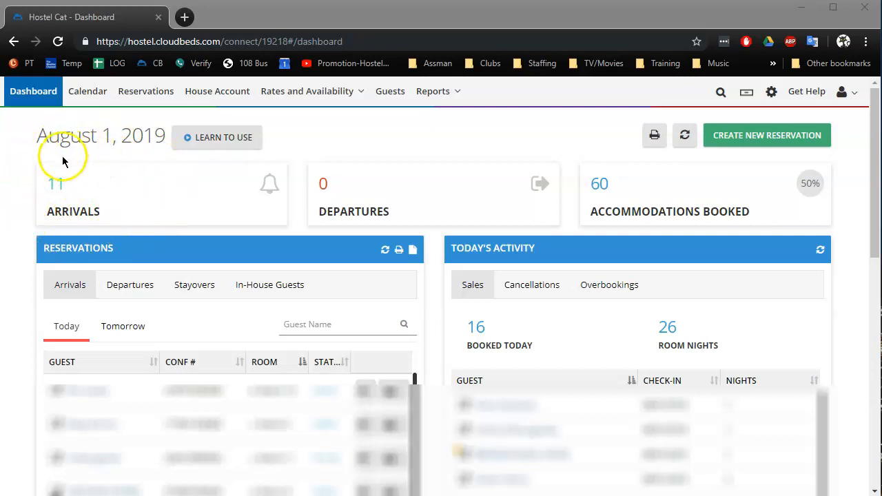
pyautogui.moveTo(369, 133)
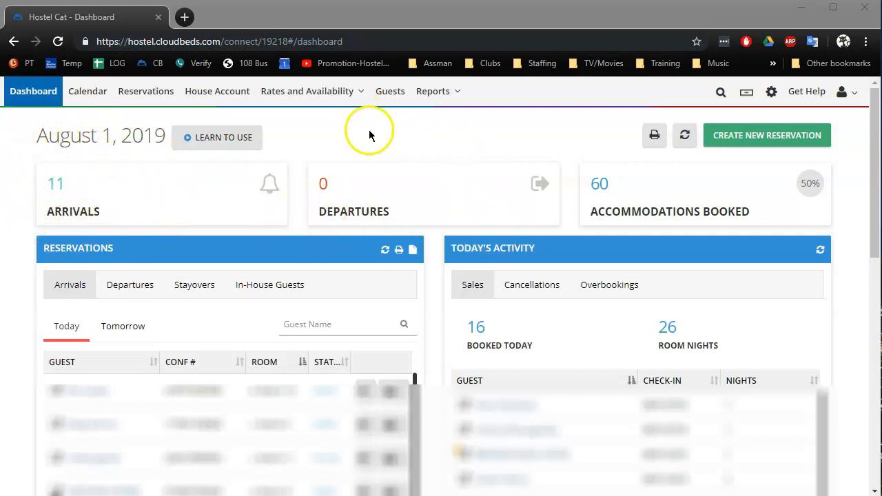
pyautogui.moveTo(400, 174)
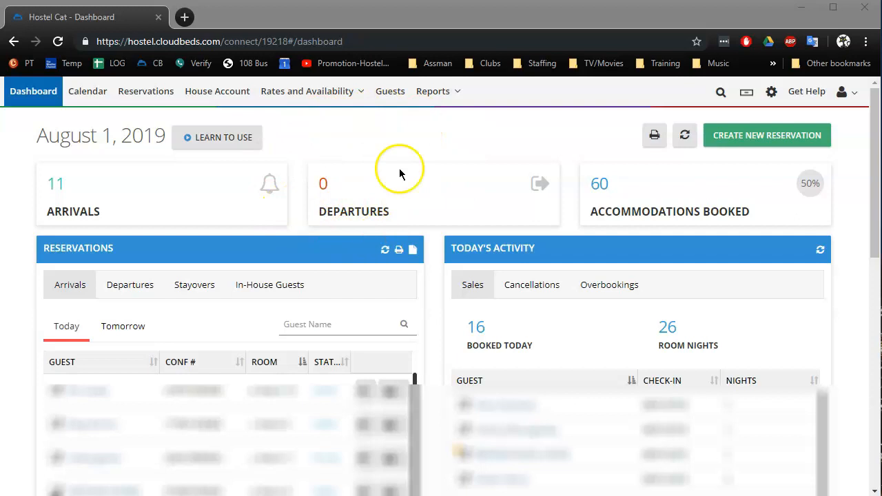
pyautogui.moveTo(347, 232)
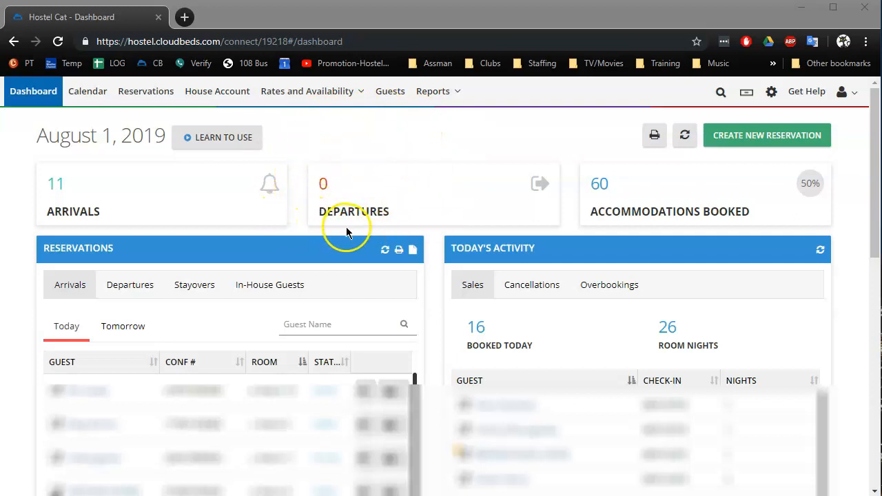
pyautogui.moveTo(320, 163)
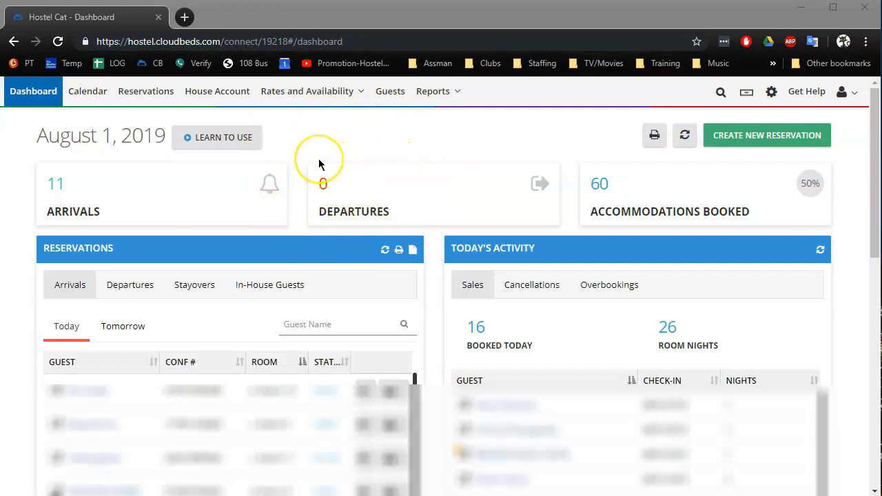
pyautogui.moveTo(57, 389)
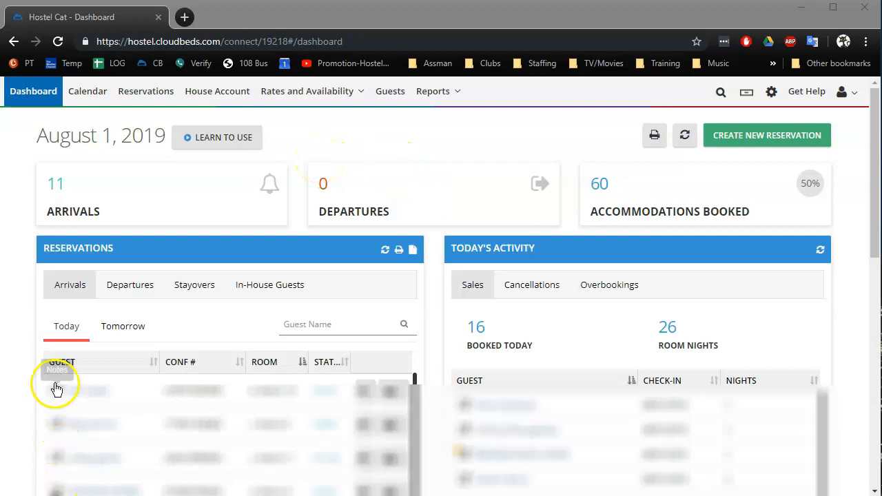
pyautogui.moveTo(427, 227)
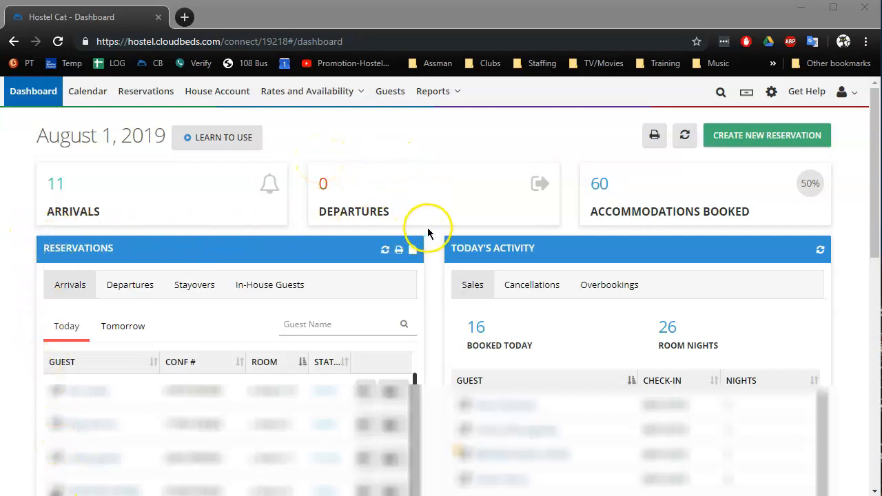
pyautogui.moveTo(430, 480)
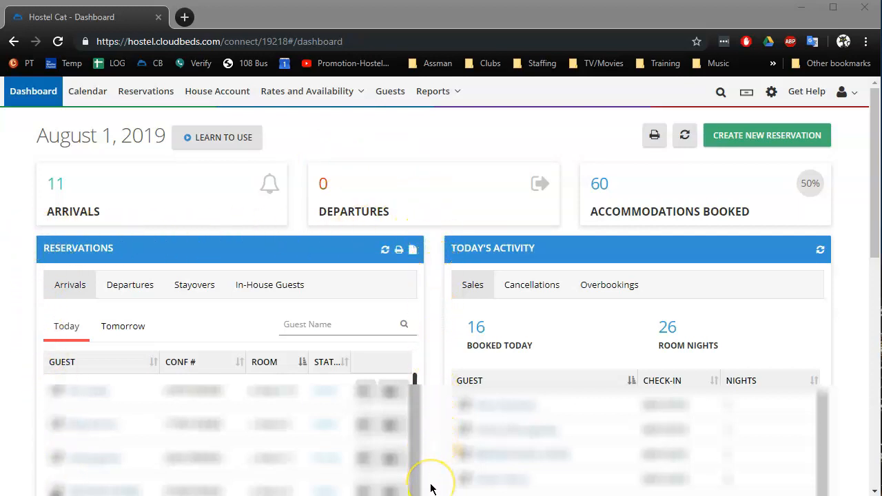
pyautogui.moveTo(433, 485)
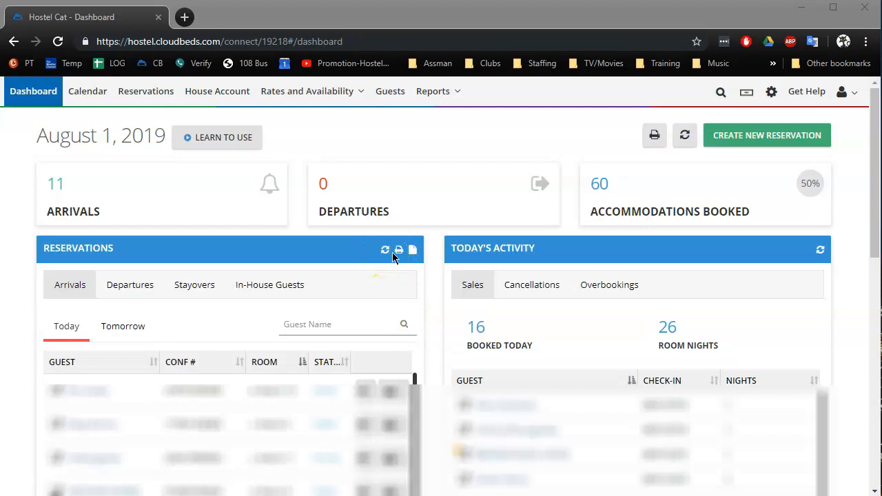
pyautogui.moveTo(400, 250)
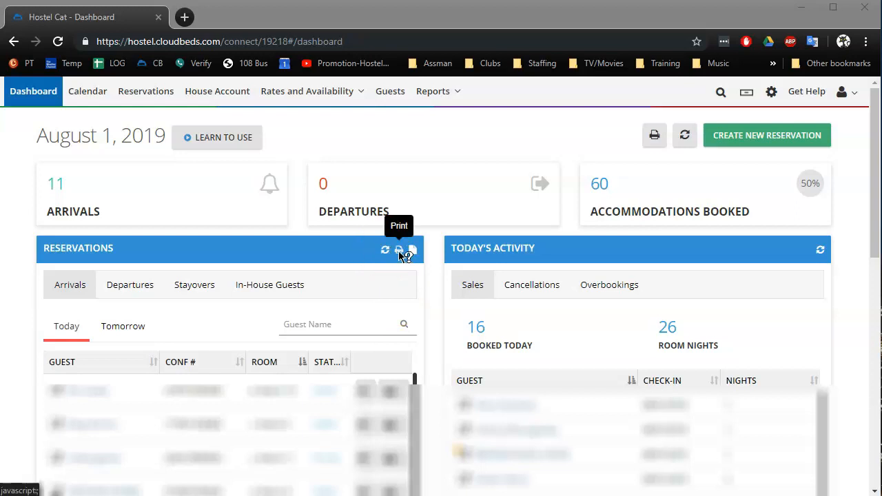
# Step: Bring up the Print Reservations options from the Reservations panel header
pyautogui.click(386, 251)
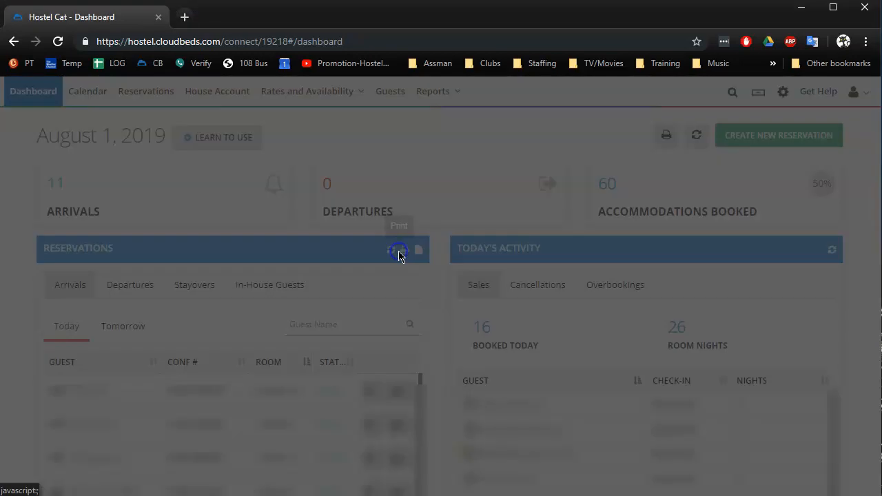
pyautogui.click(398, 249)
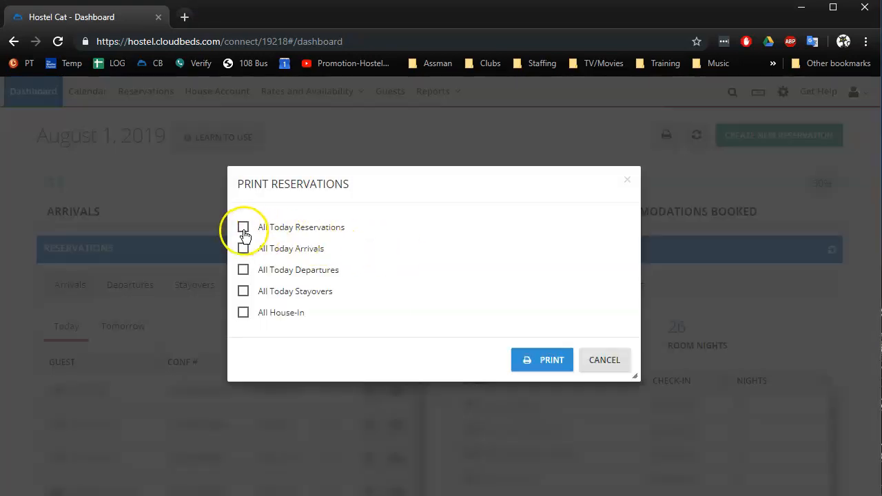
pyautogui.moveTo(273, 255)
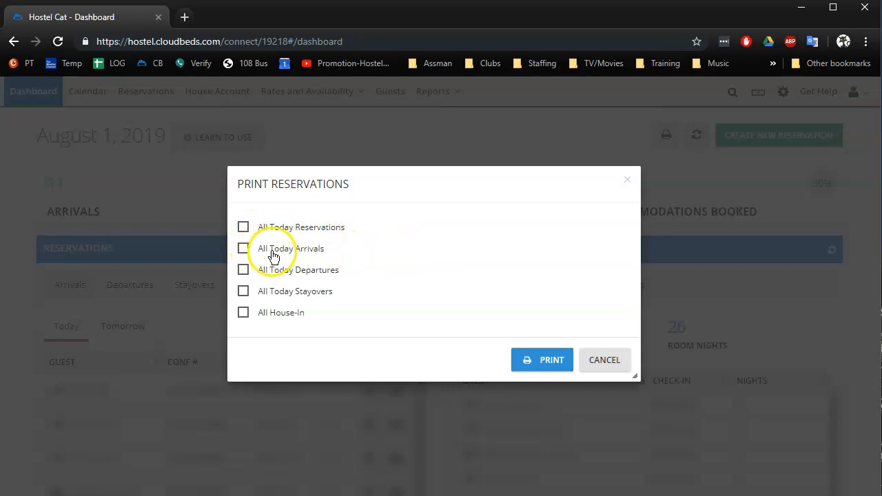
pyautogui.moveTo(248, 278)
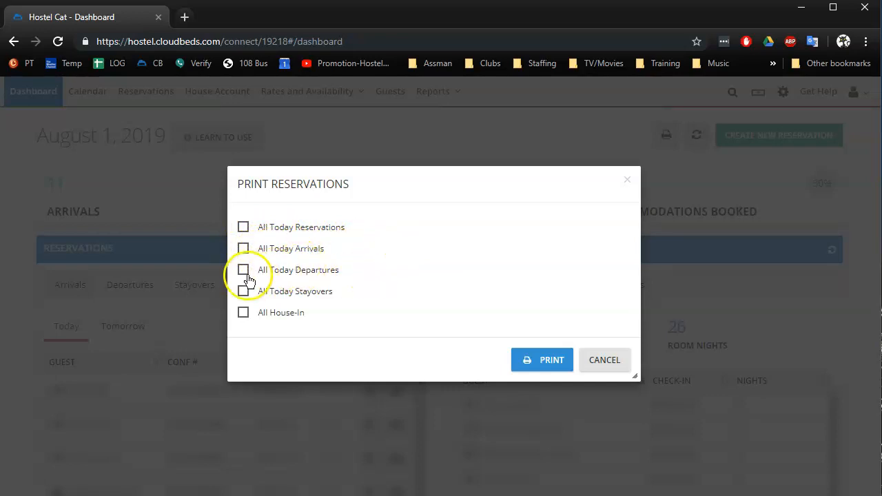
pyautogui.moveTo(350, 257)
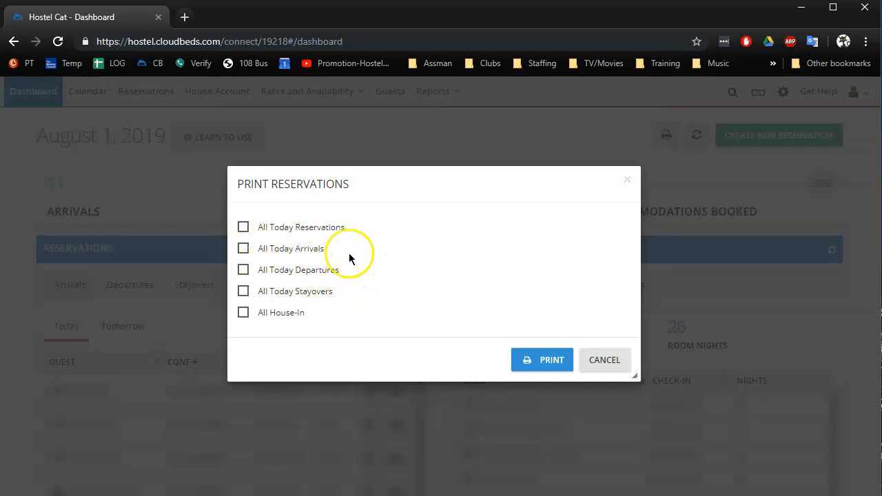
pyautogui.moveTo(253, 268)
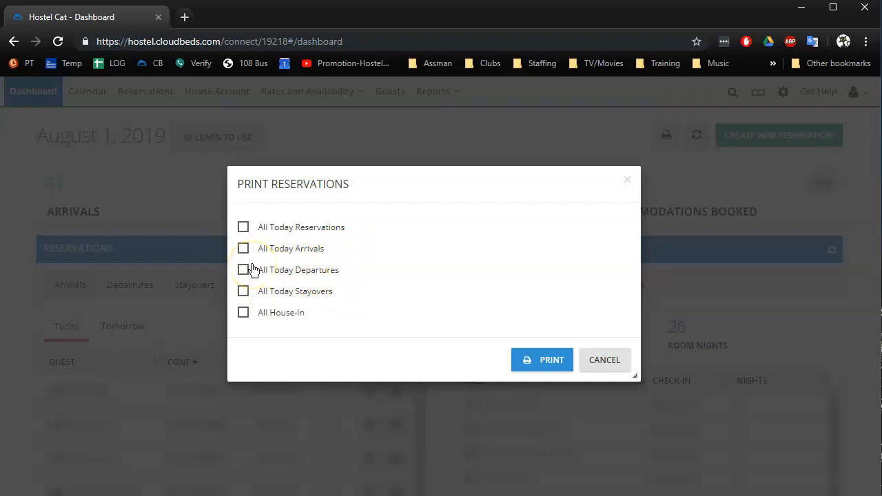
pyautogui.moveTo(604, 360)
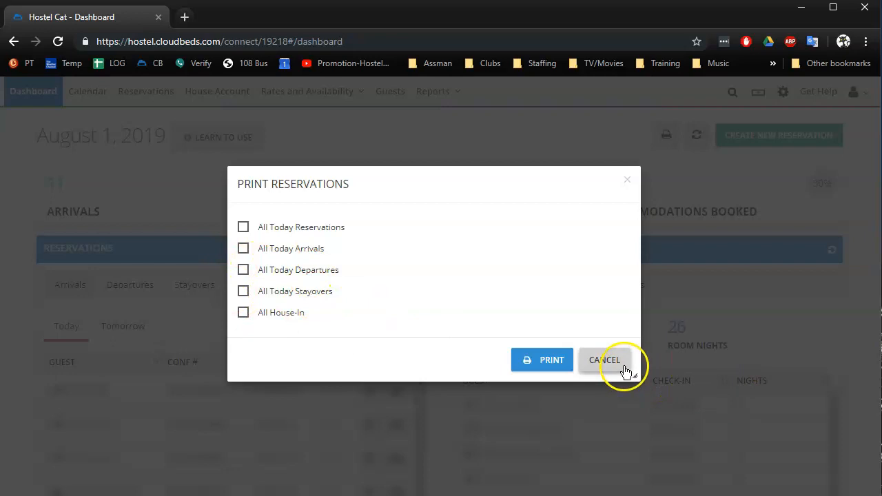
# Step: Cancel the Print Reservations options without printing anything
pyautogui.click(603, 360)
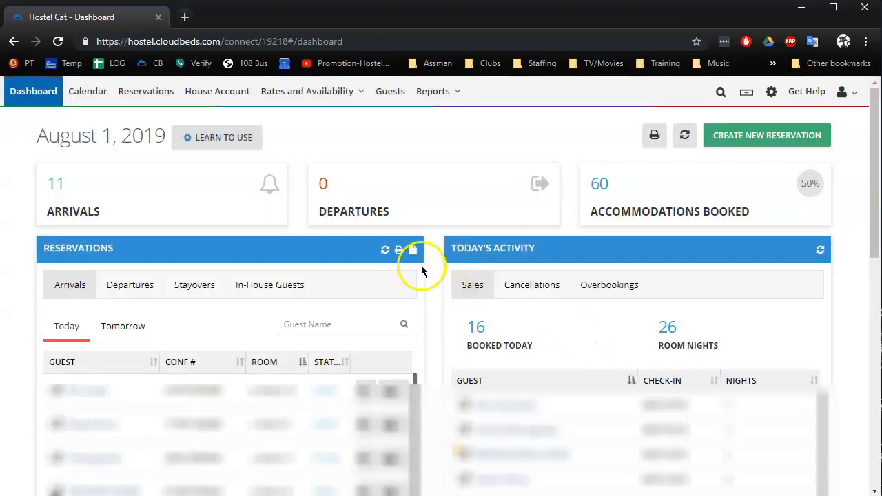
pyautogui.moveTo(414, 251)
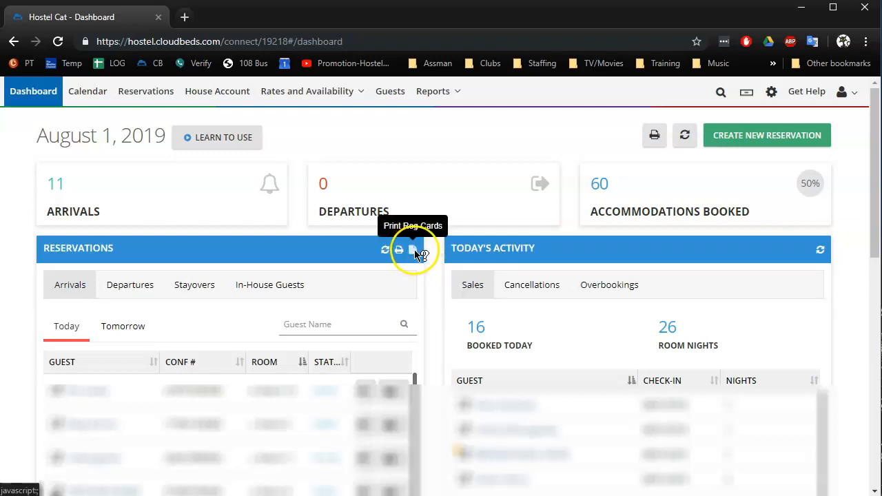
pyautogui.moveTo(324, 223)
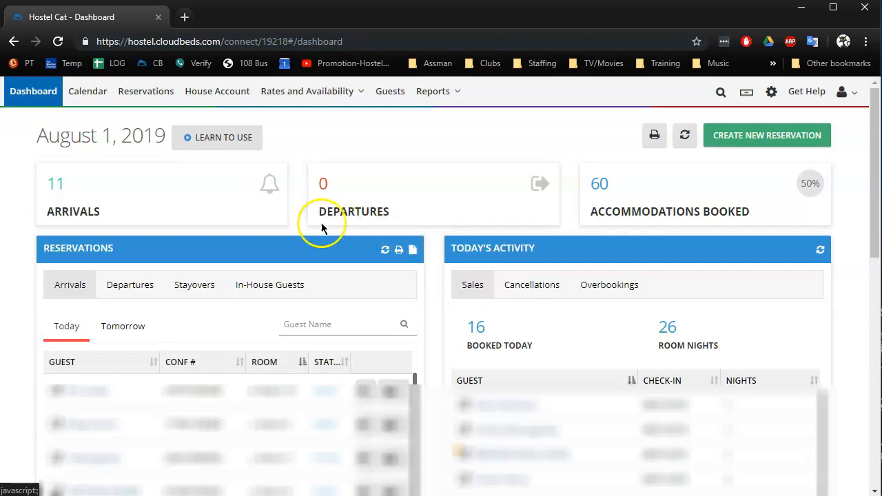
pyautogui.moveTo(448, 259)
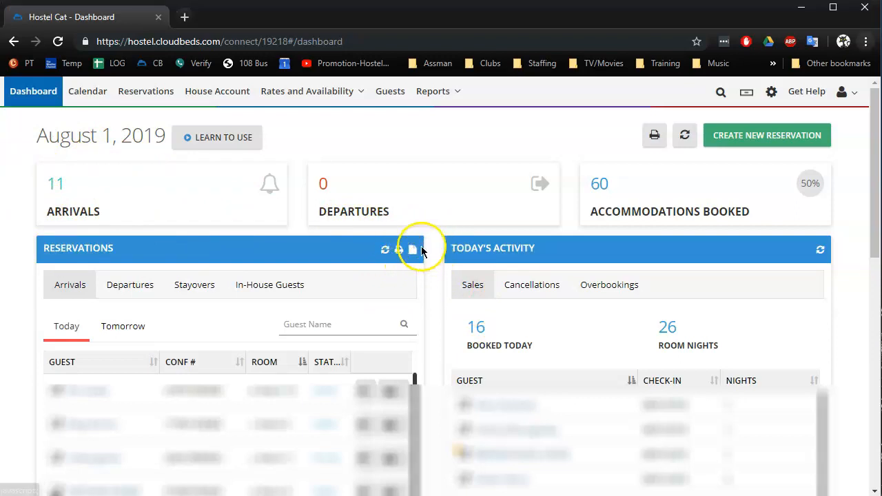
pyautogui.moveTo(416, 248)
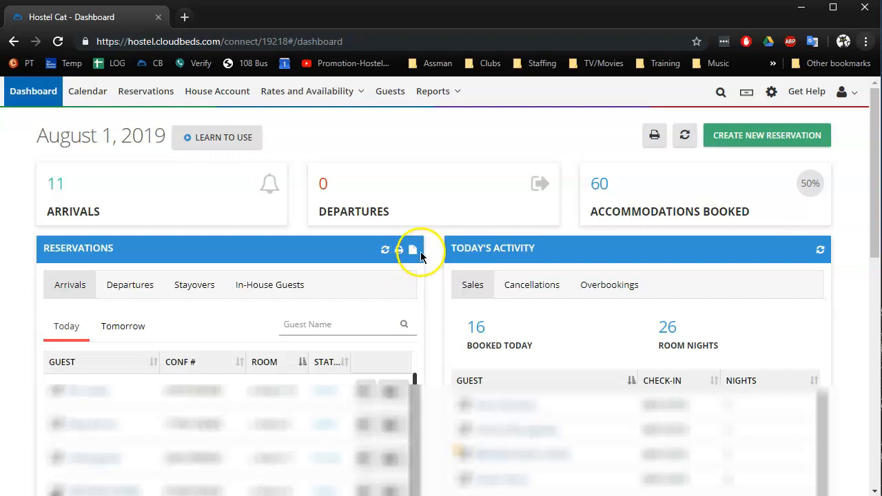
pyautogui.moveTo(413, 250)
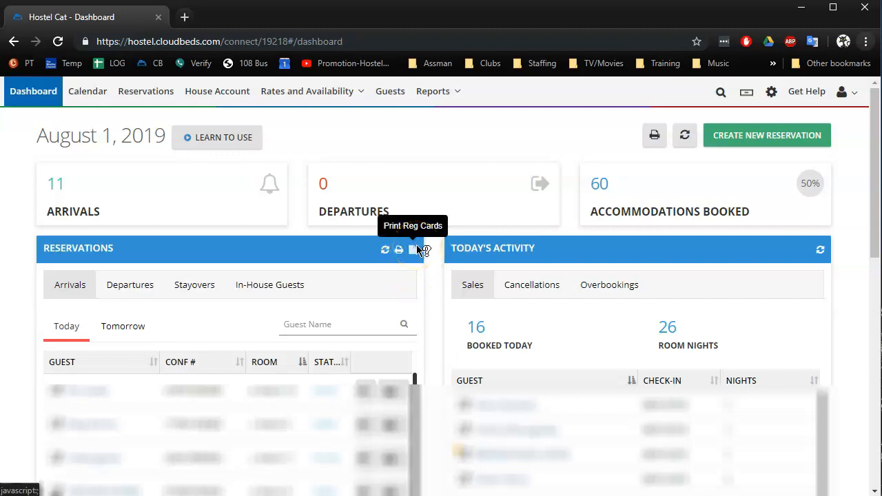
pyautogui.moveTo(52, 269)
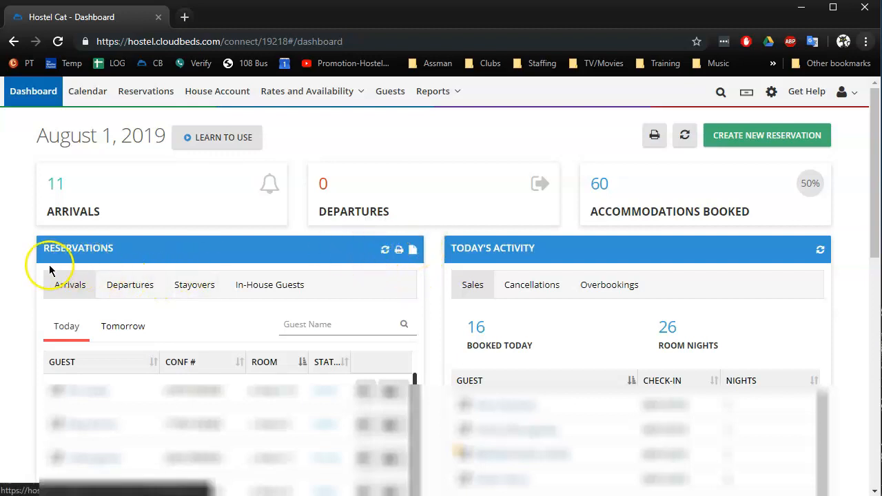
pyautogui.moveTo(49, 309)
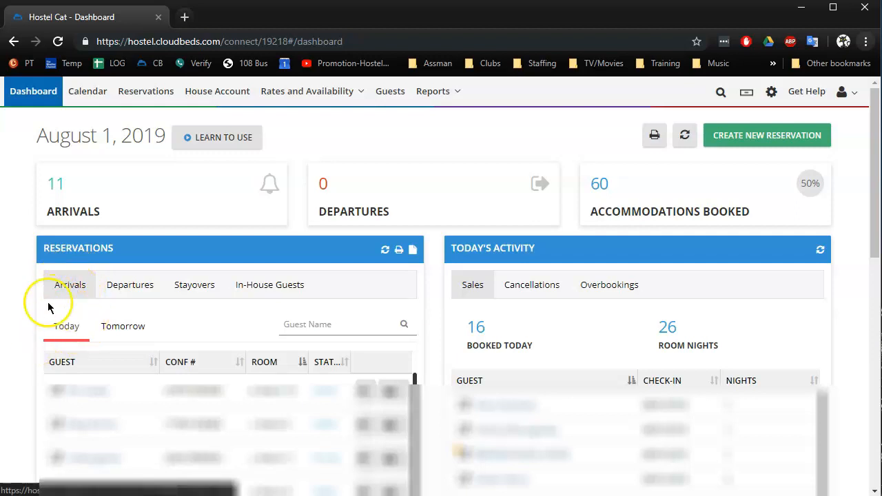
pyautogui.moveTo(34, 331)
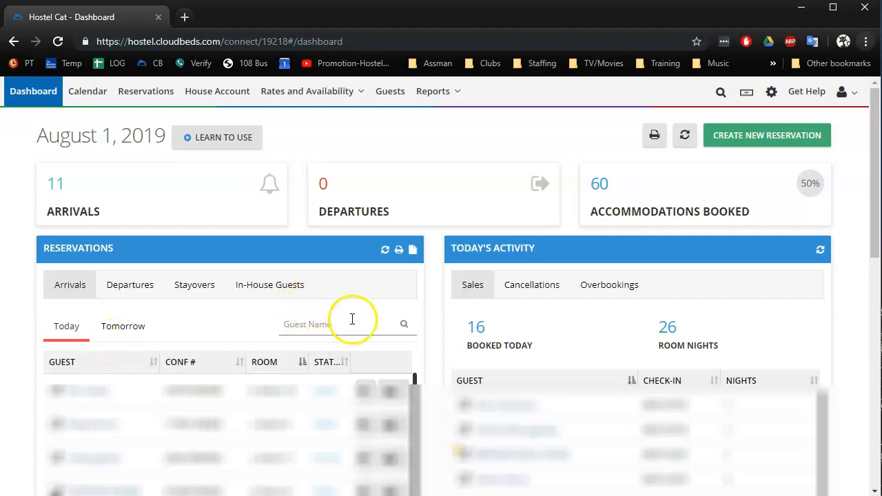
pyautogui.moveTo(420, 379)
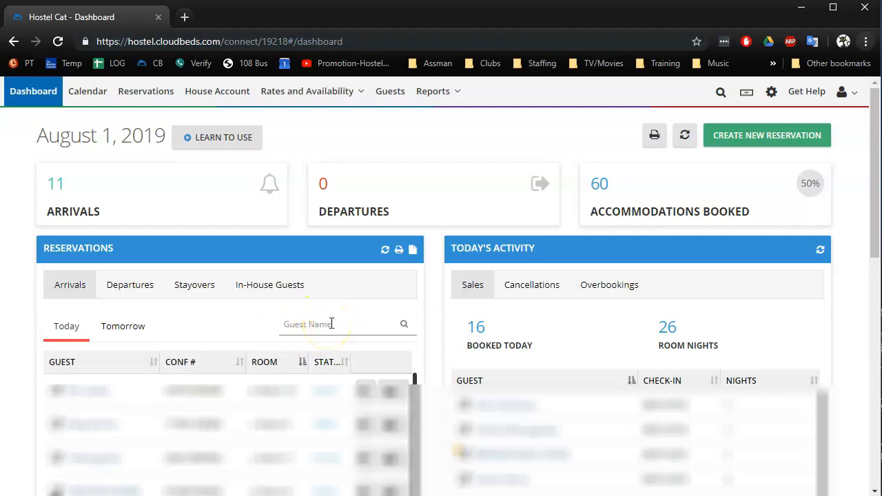
# Step: Search today's arrivals for the guest name 'practic' to isolate Practice Practice in Room 18
pyautogui.write('practice')
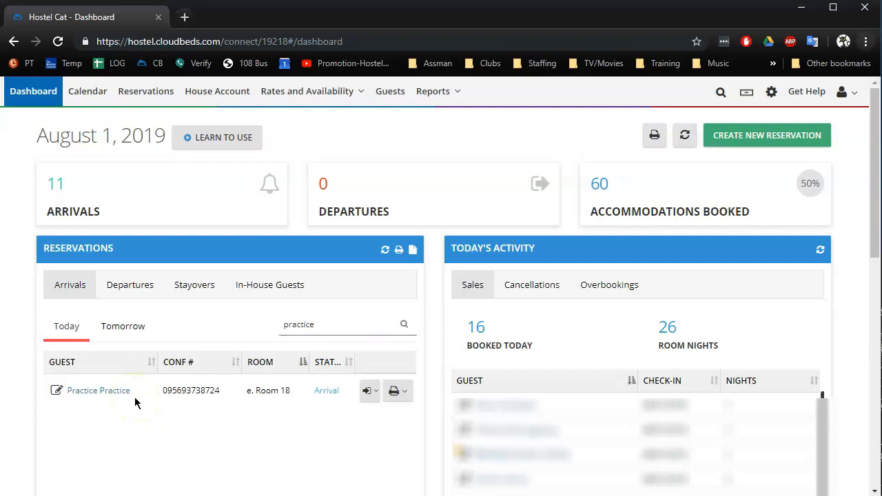
pyautogui.moveTo(397, 312)
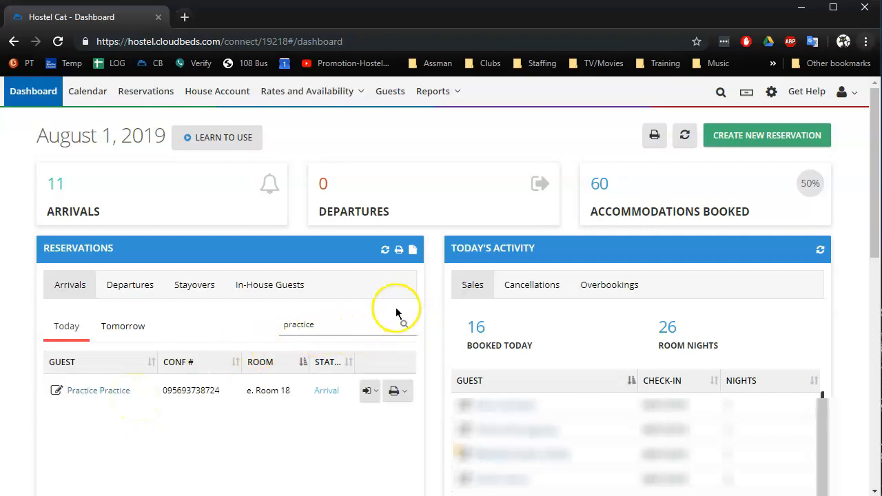
pyautogui.moveTo(417, 285)
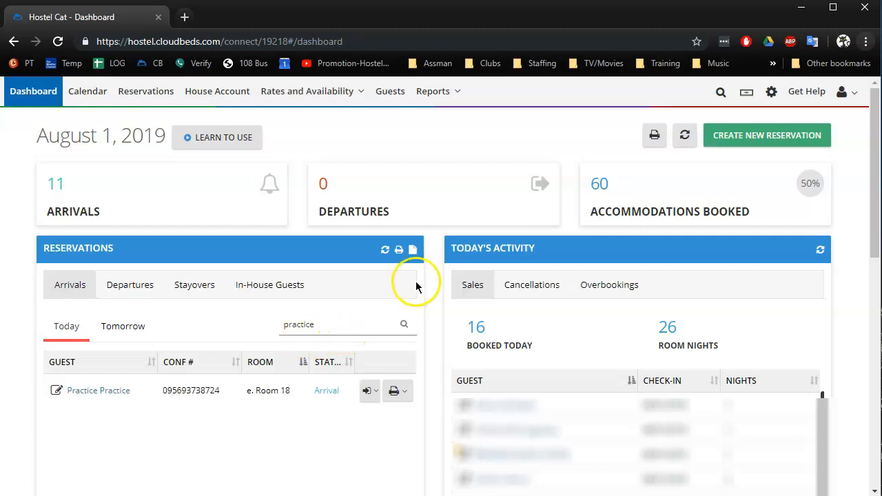
pyautogui.moveTo(360, 331)
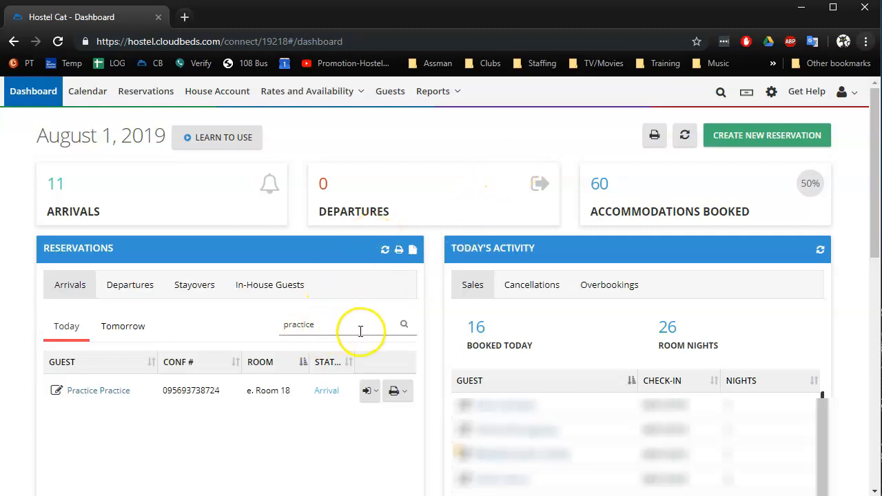
pyautogui.moveTo(99, 295)
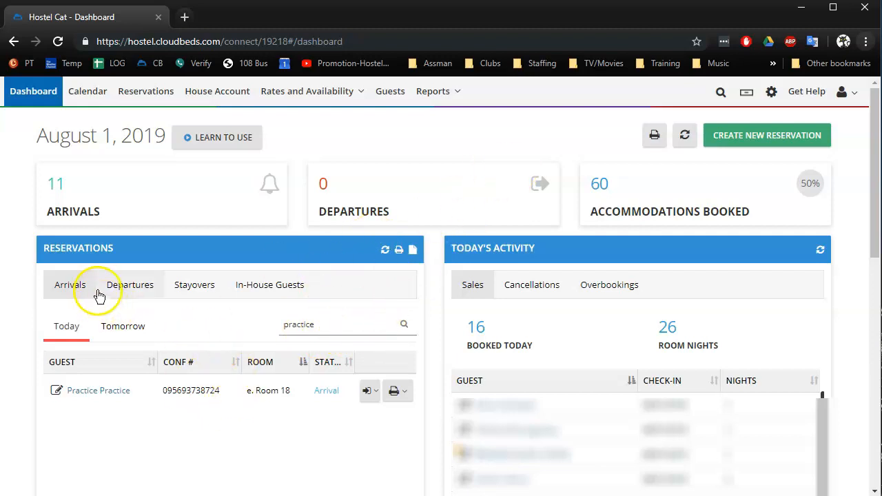
pyautogui.moveTo(123, 284)
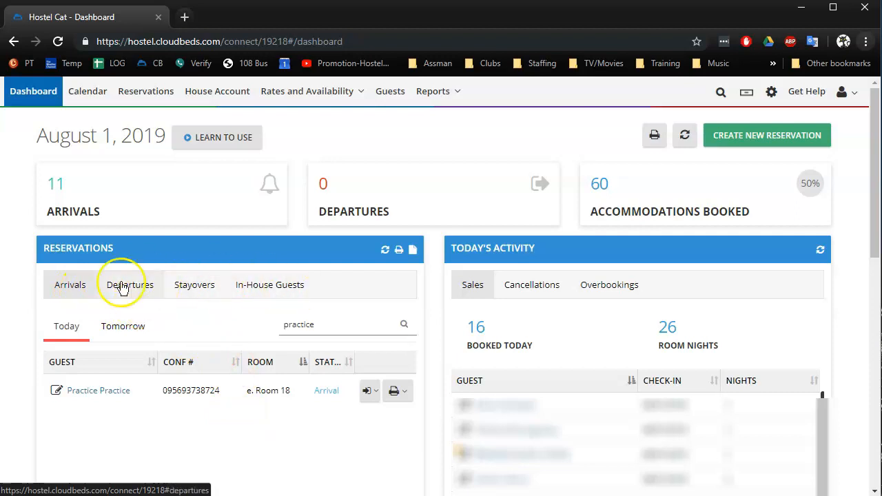
pyautogui.moveTo(532, 284)
pyautogui.write('practice')
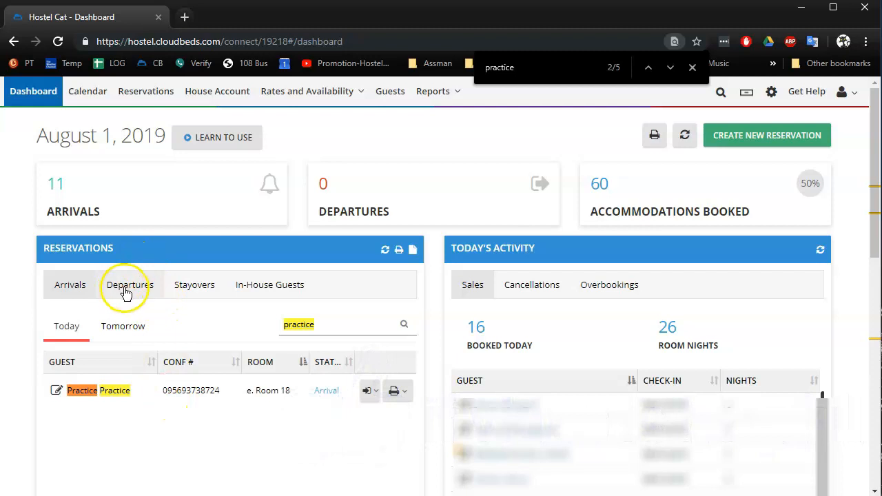
pyautogui.click(129, 284)
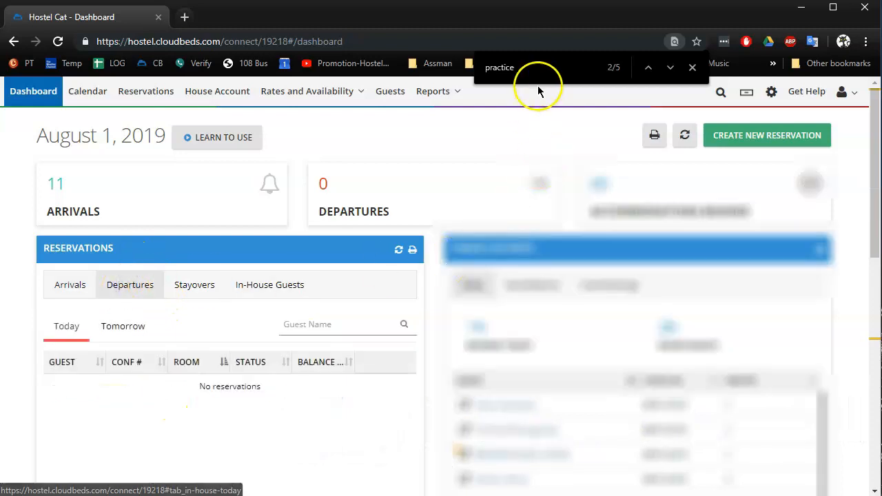
pyautogui.click(648, 66)
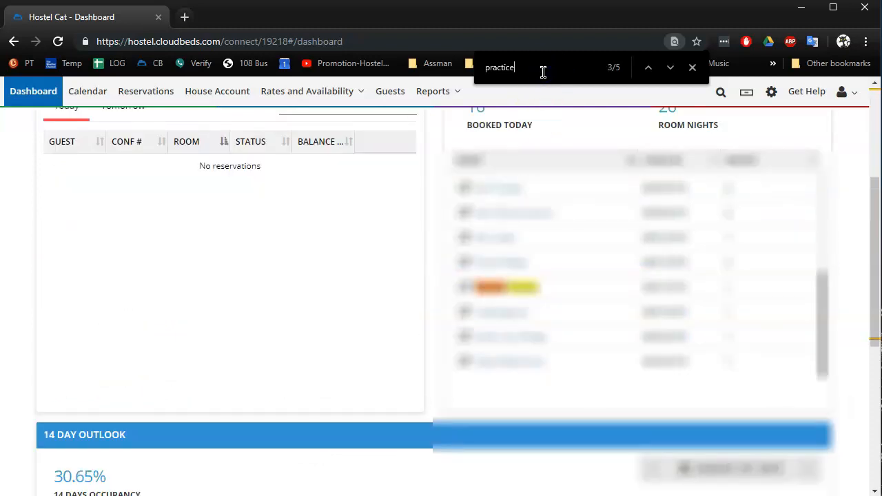
pyautogui.scroll(3)
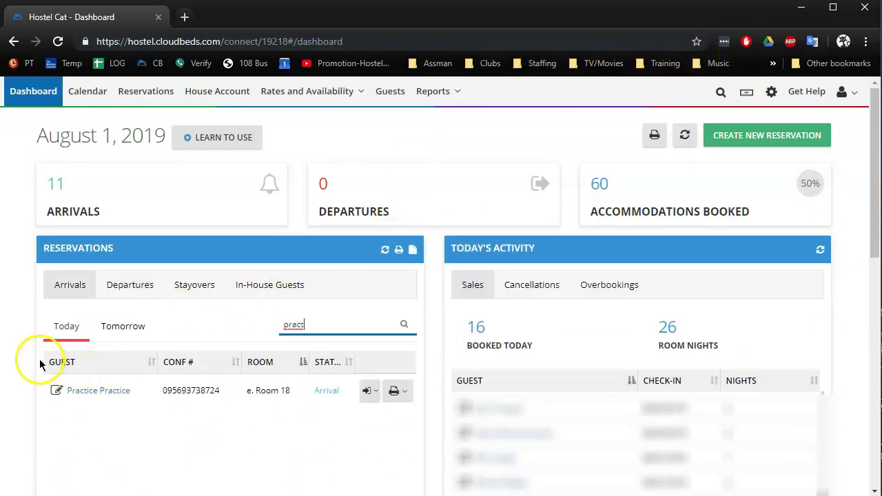
pyautogui.moveTo(428, 364)
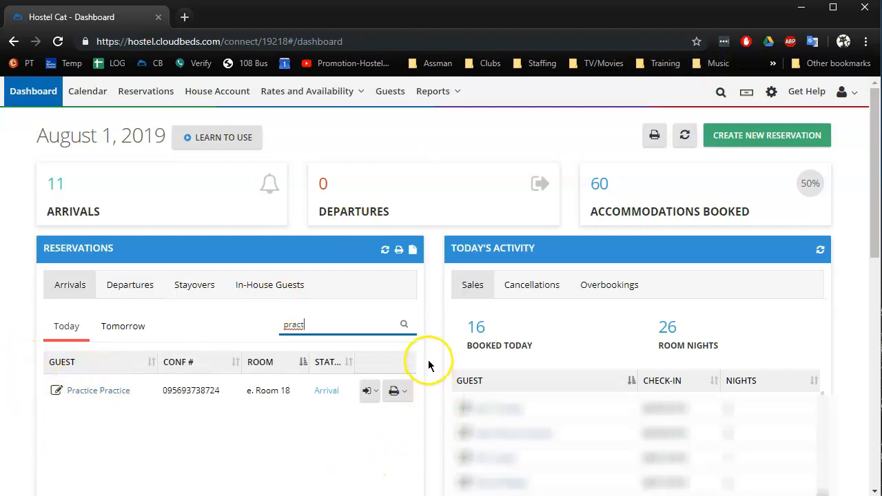
pyautogui.moveTo(12, 381)
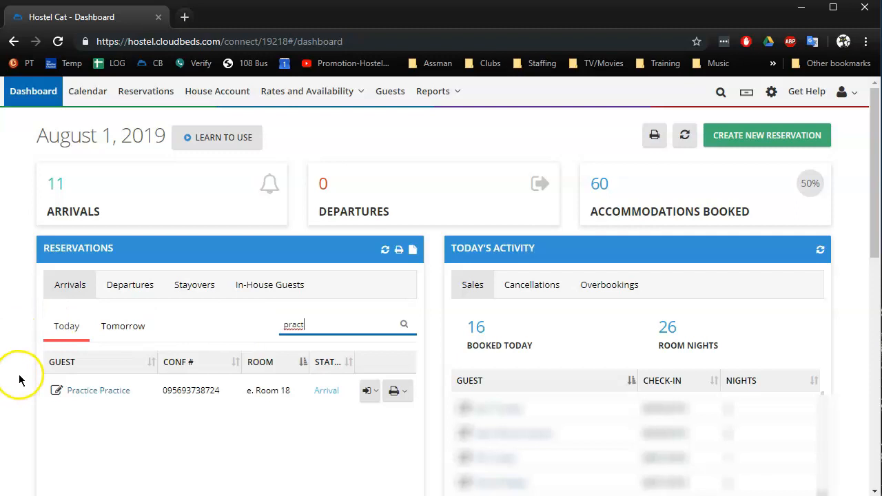
pyautogui.moveTo(66, 325)
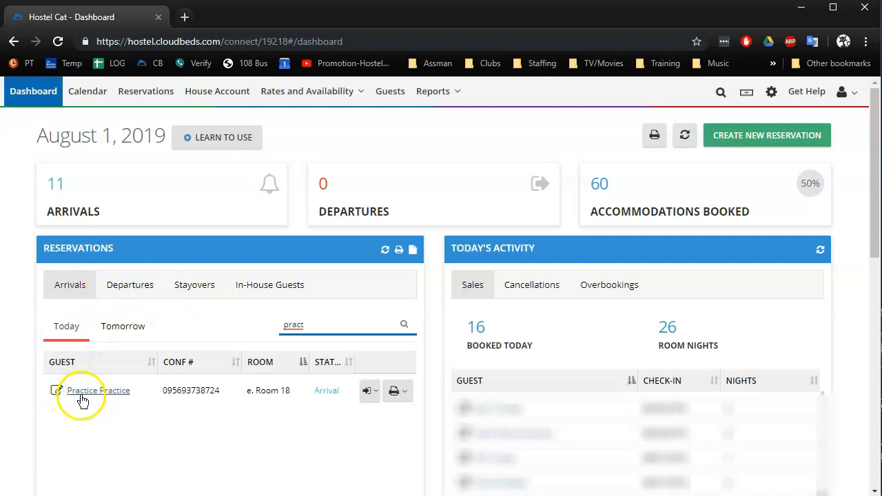
pyautogui.moveTo(127, 406)
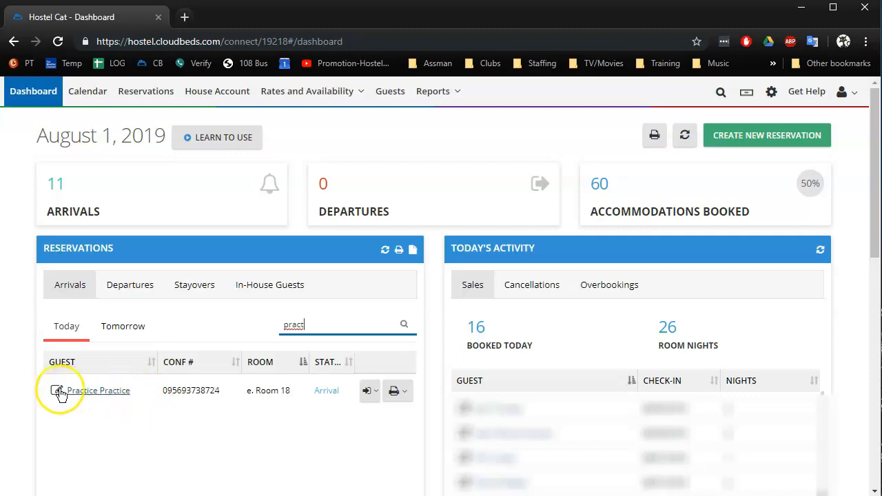
pyautogui.moveTo(58, 392)
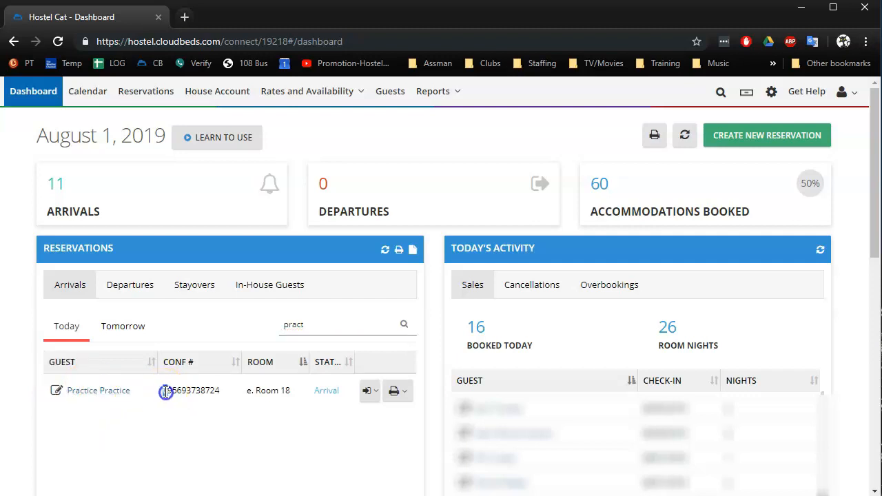
pyautogui.doubleClick(196, 391)
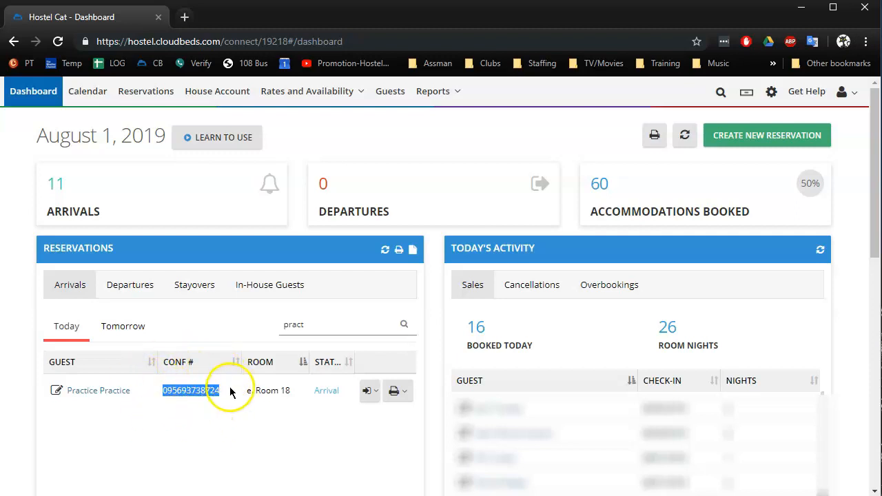
pyautogui.moveTo(146, 392)
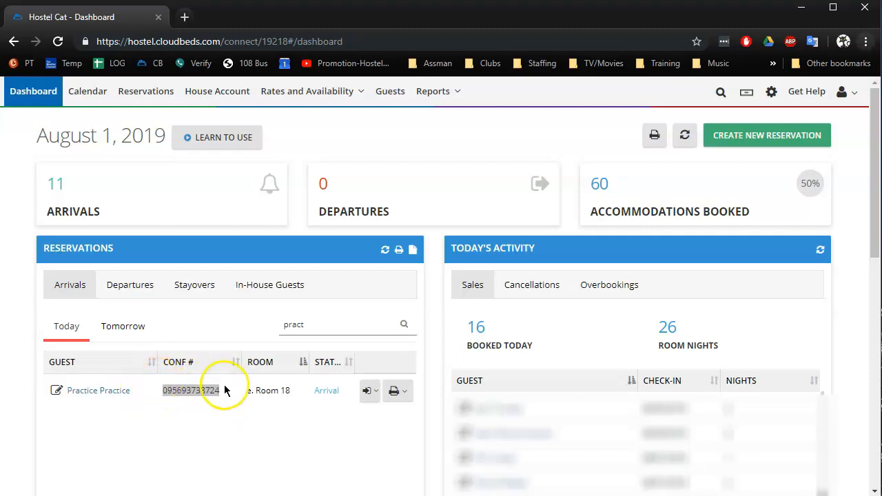
pyautogui.moveTo(293, 394)
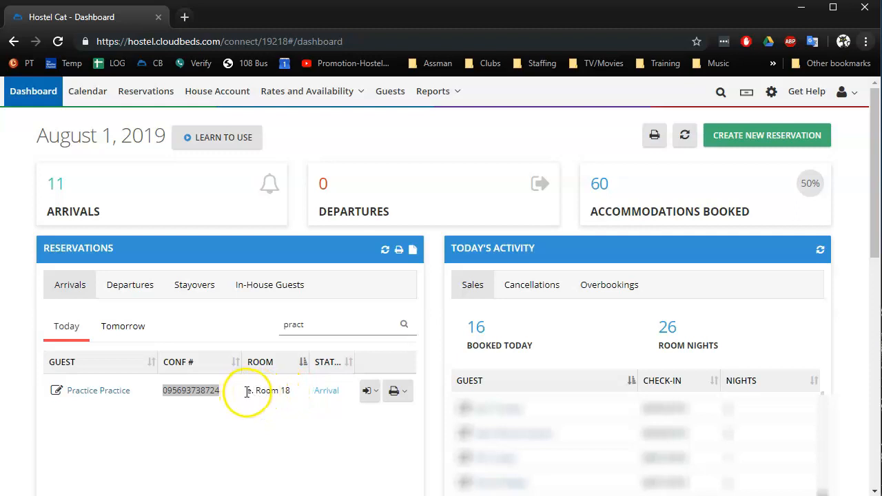
pyautogui.doubleClick(268, 392)
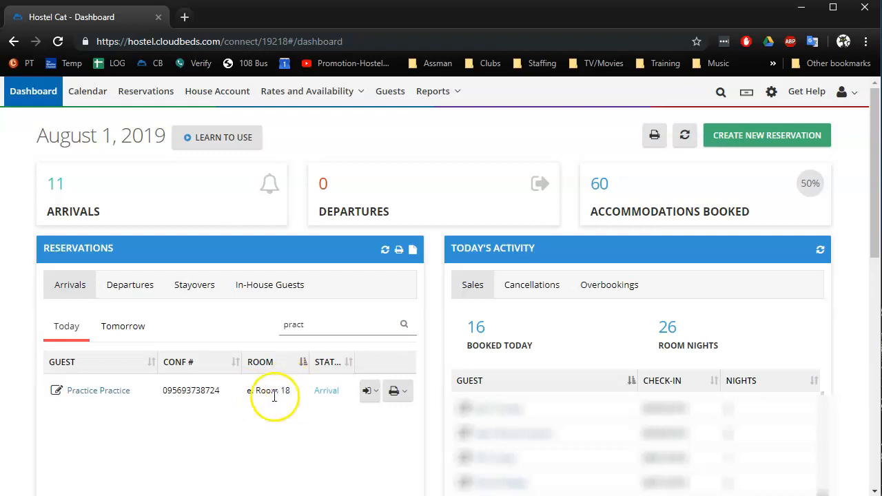
pyautogui.moveTo(262, 393)
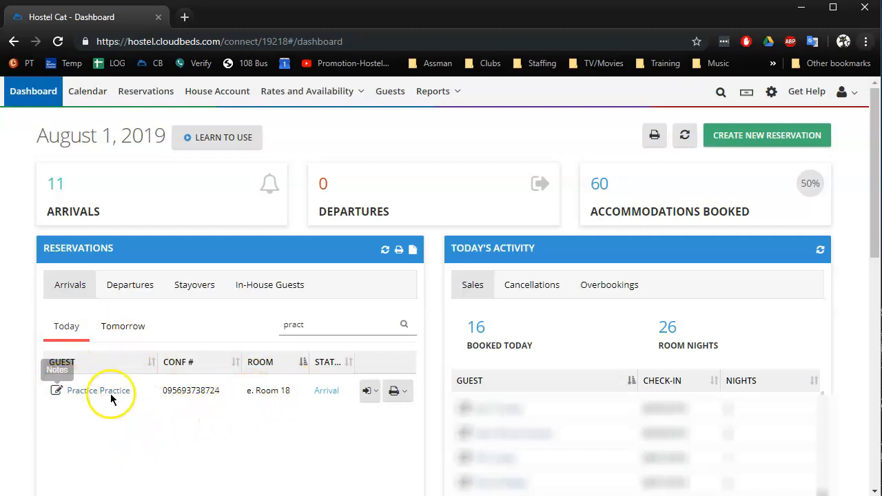
pyautogui.moveTo(99, 391)
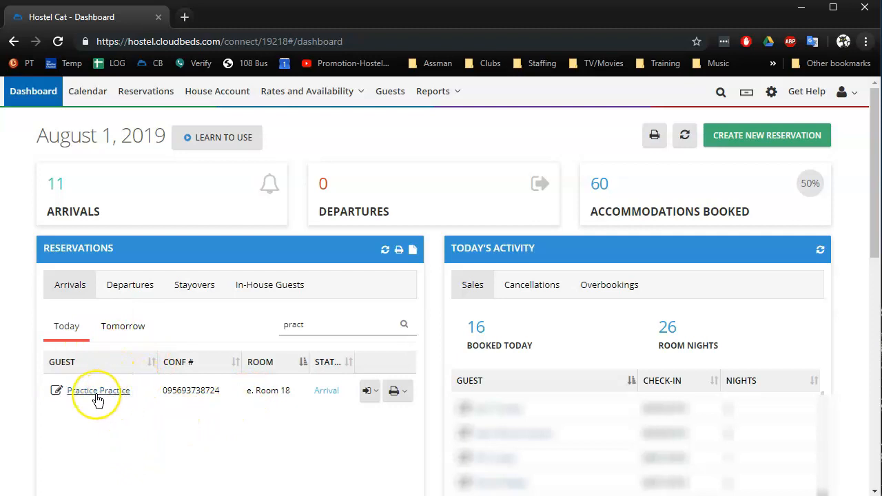
pyautogui.click(100, 390)
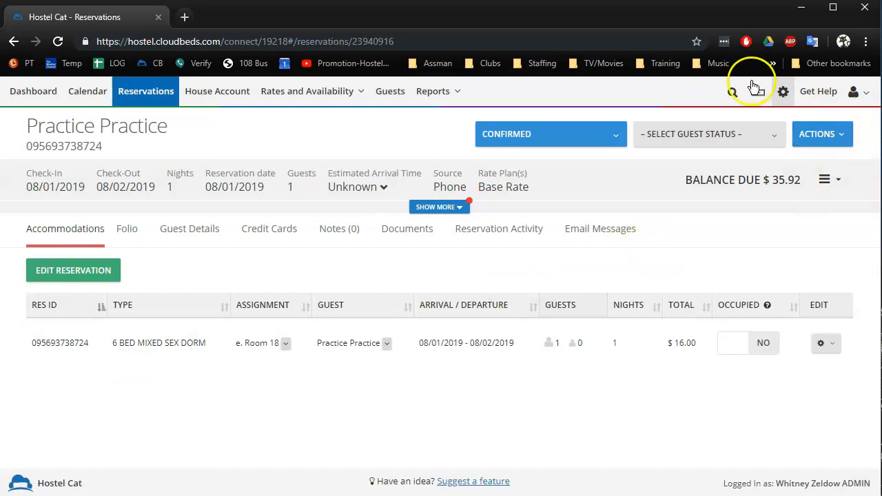
pyautogui.moveTo(667, 425)
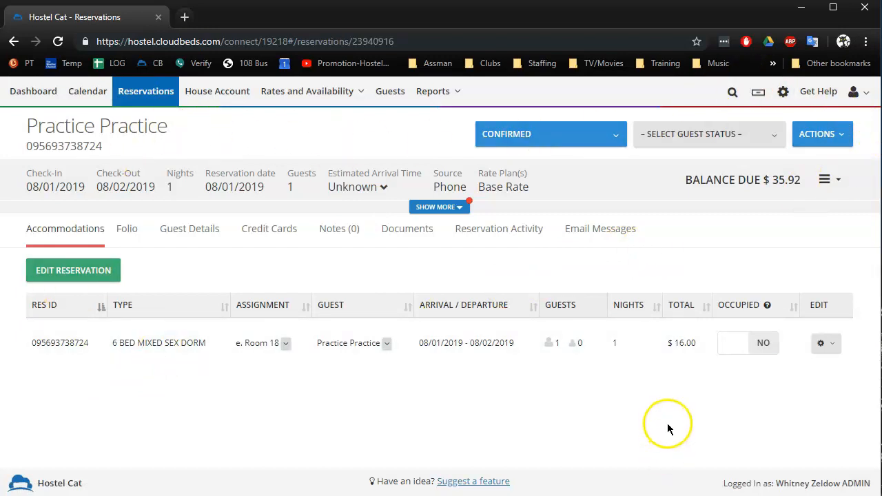
pyautogui.click(34, 91)
pyautogui.write('prac')
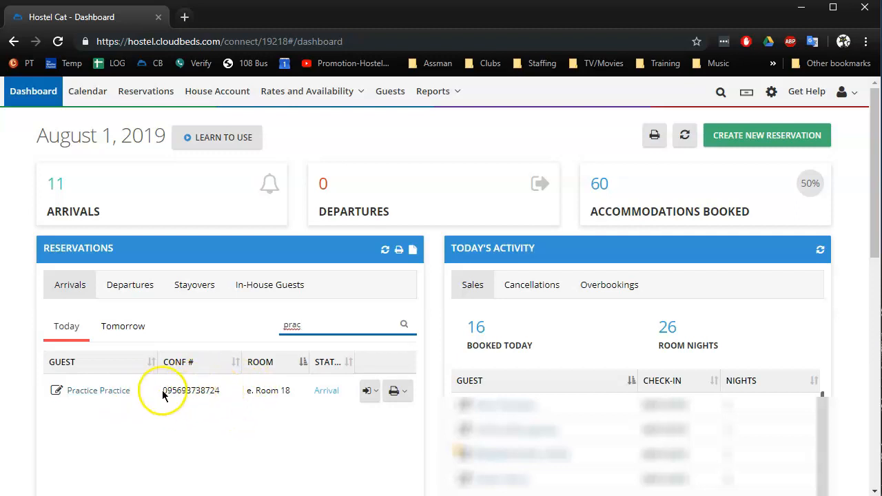
pyautogui.doubleClick(190, 390)
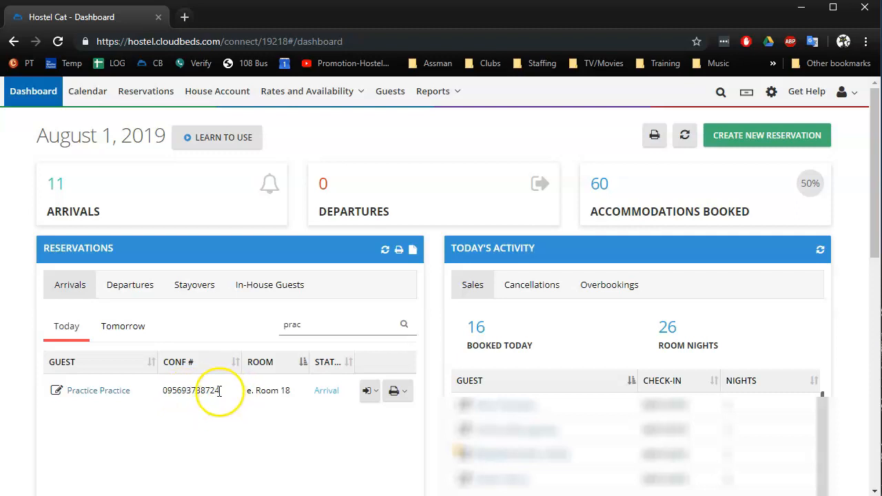
pyautogui.moveTo(232, 398)
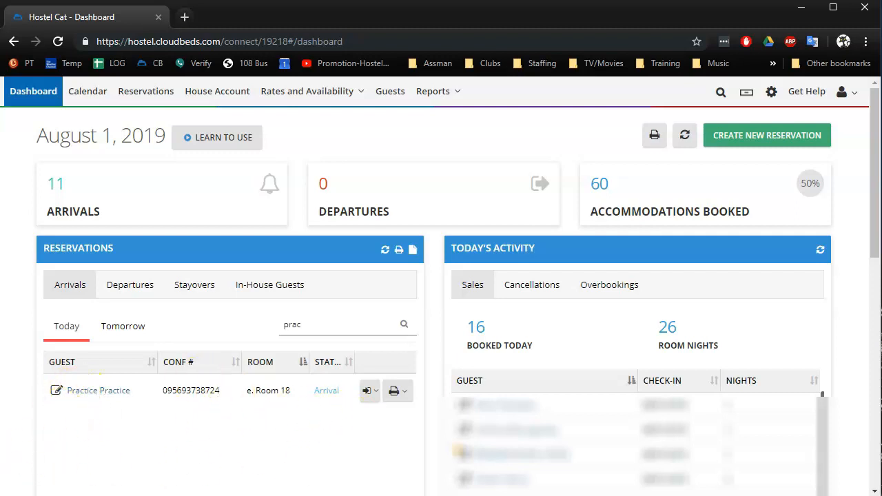
pyautogui.moveTo(100, 392)
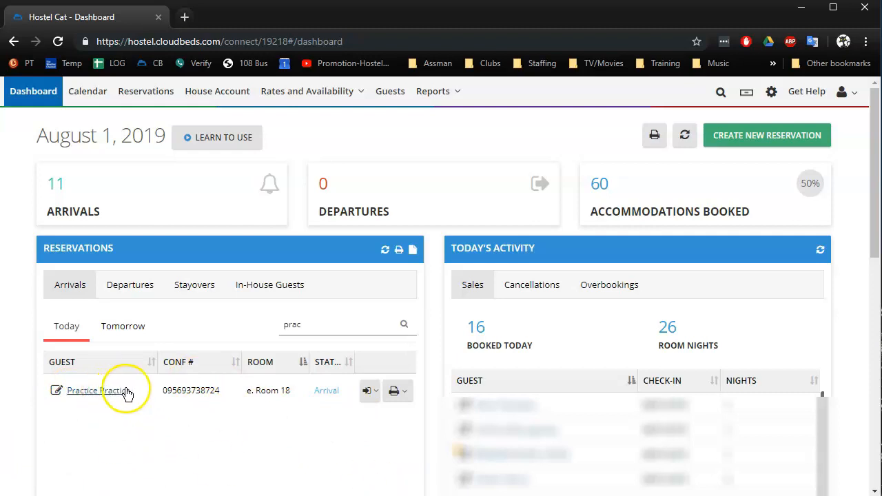
pyautogui.moveTo(135, 393)
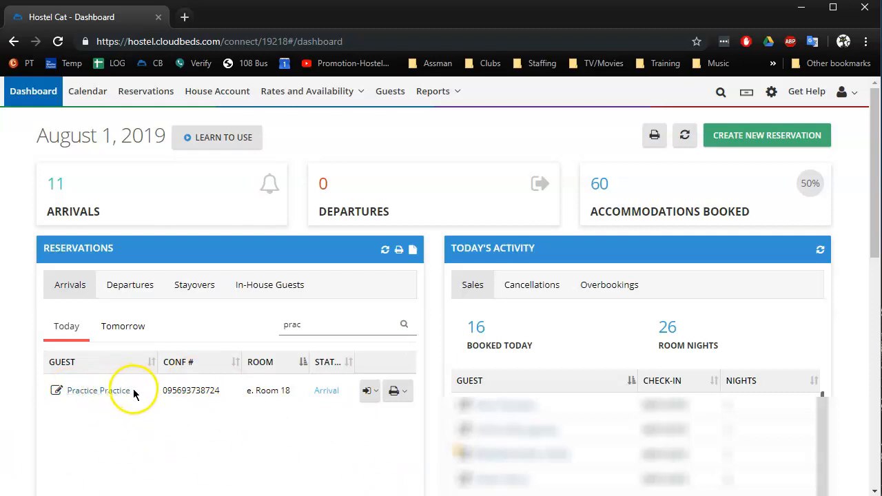
pyautogui.moveTo(486, 361)
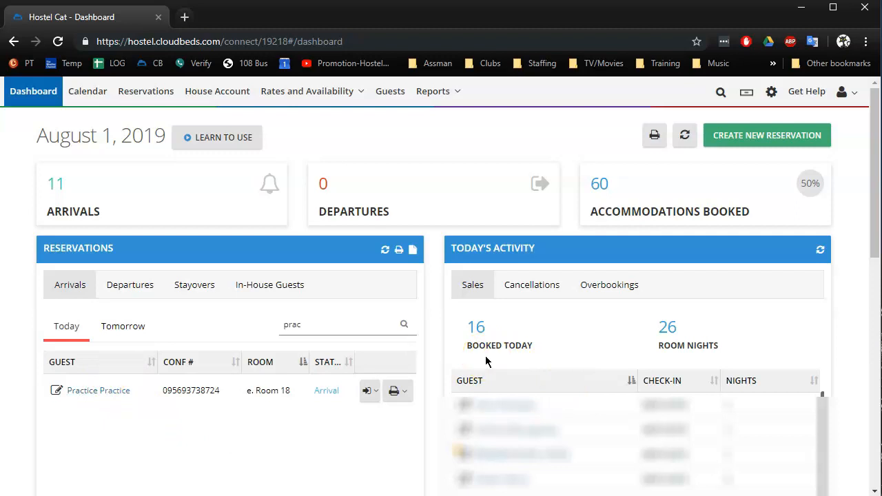
pyautogui.moveTo(179, 317)
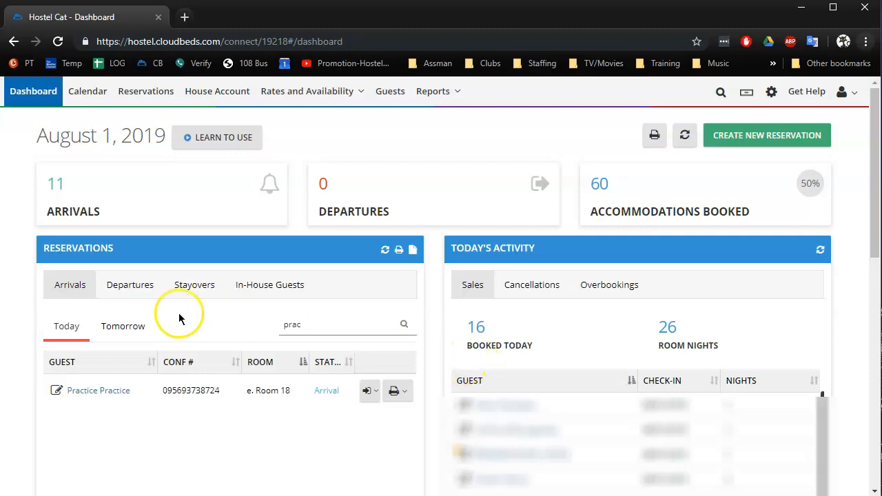
pyautogui.click(130, 284)
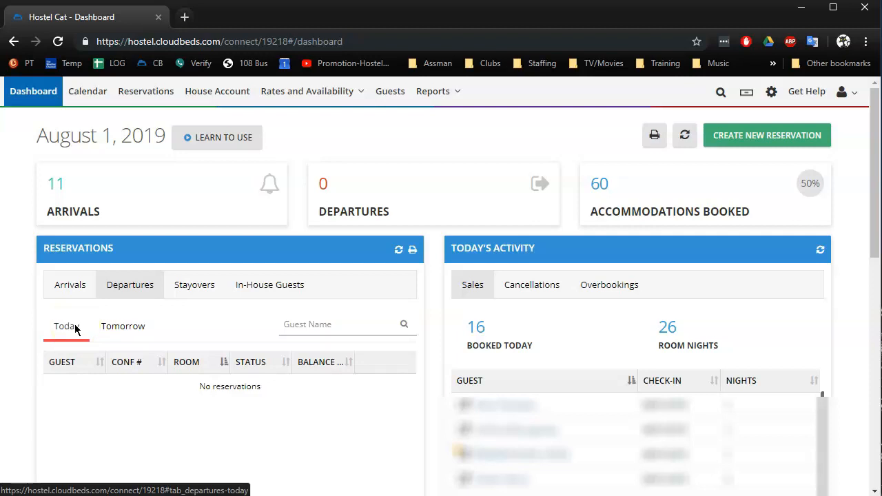
pyautogui.moveTo(178, 448)
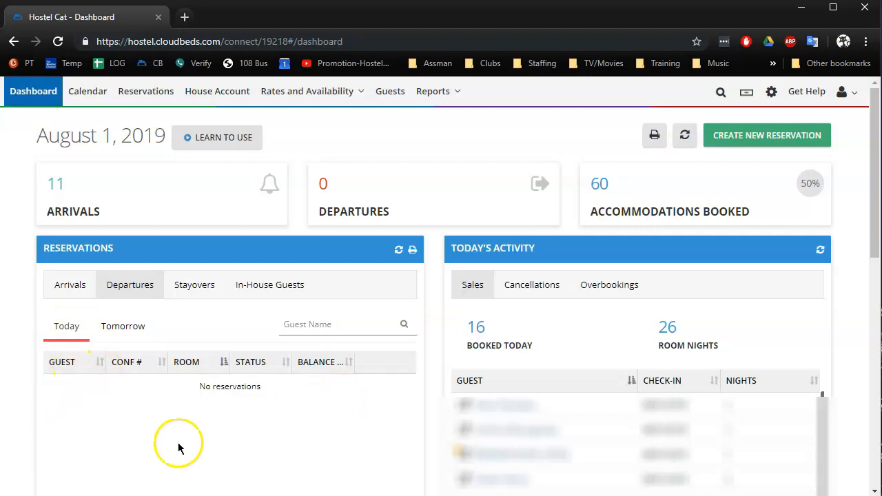
pyautogui.moveTo(337, 412)
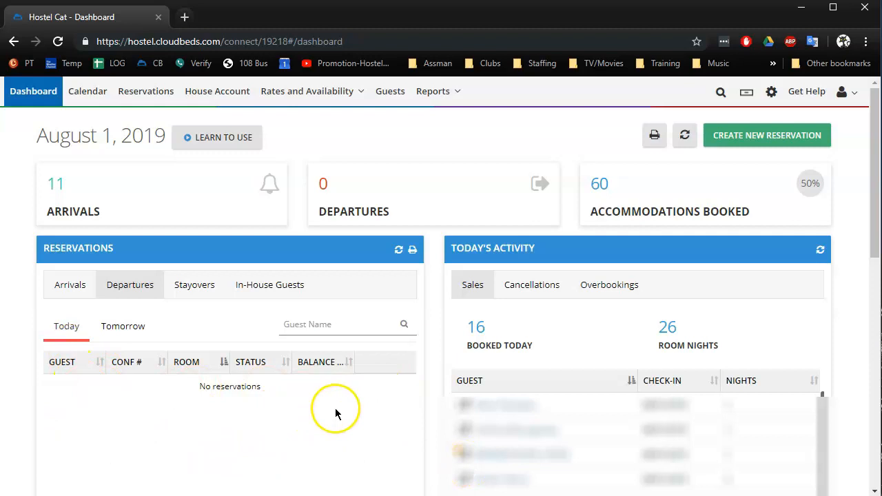
pyautogui.moveTo(292, 426)
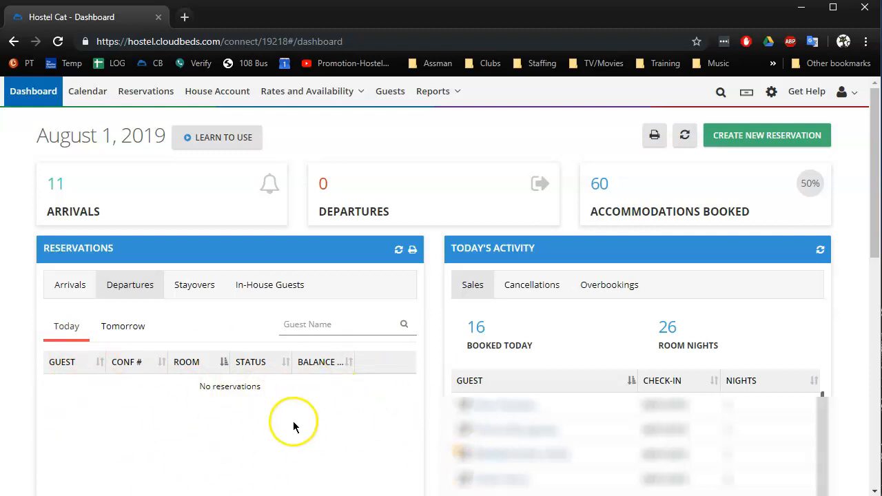
pyautogui.moveTo(216, 407)
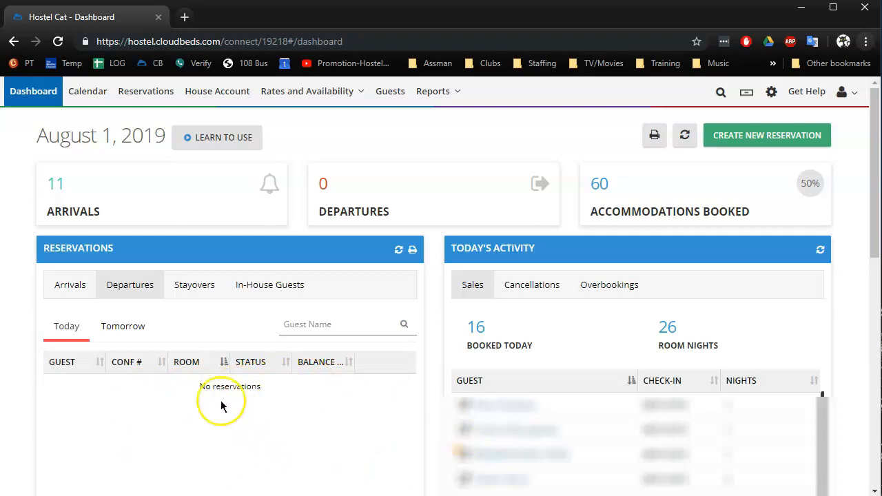
pyautogui.moveTo(224, 400)
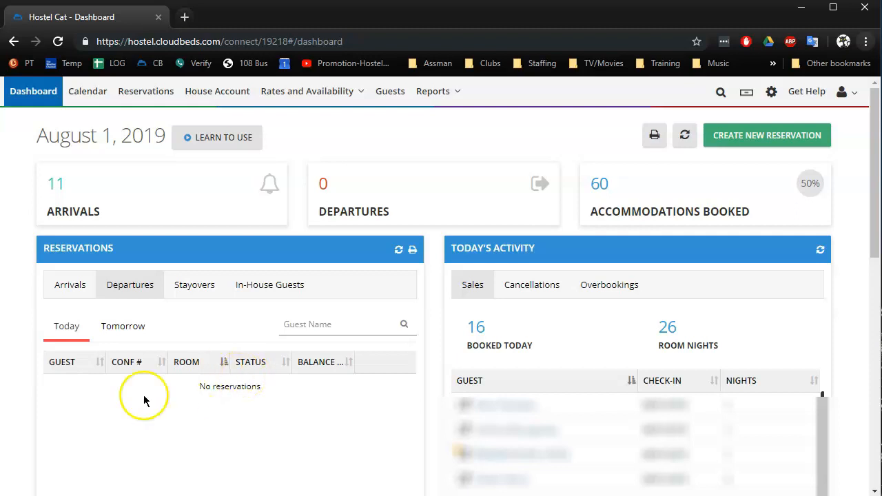
pyautogui.moveTo(220, 433)
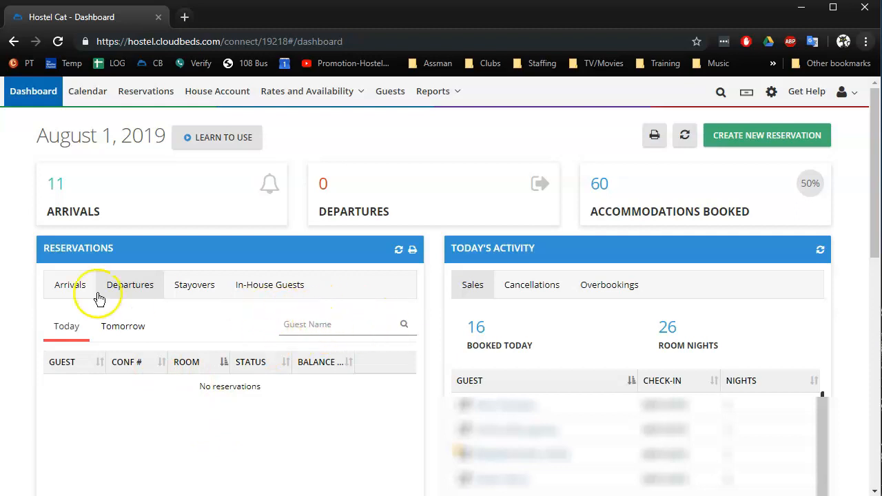
pyautogui.moveTo(58, 403)
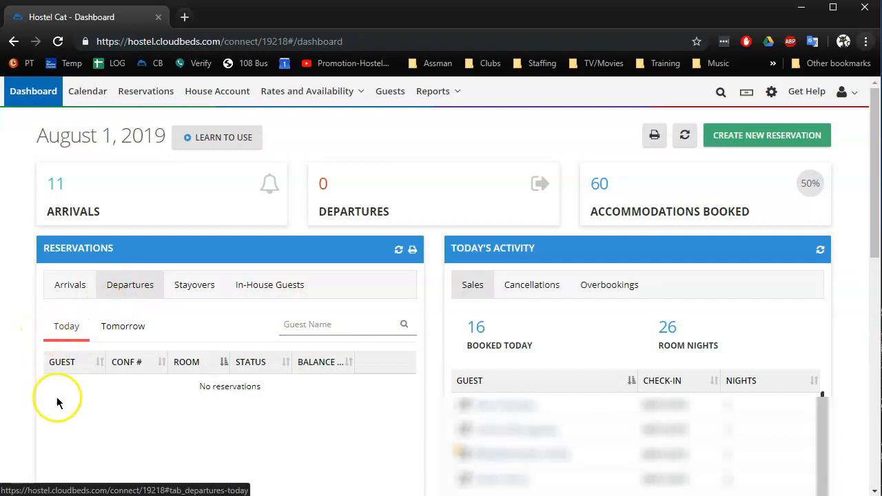
pyautogui.moveTo(403, 372)
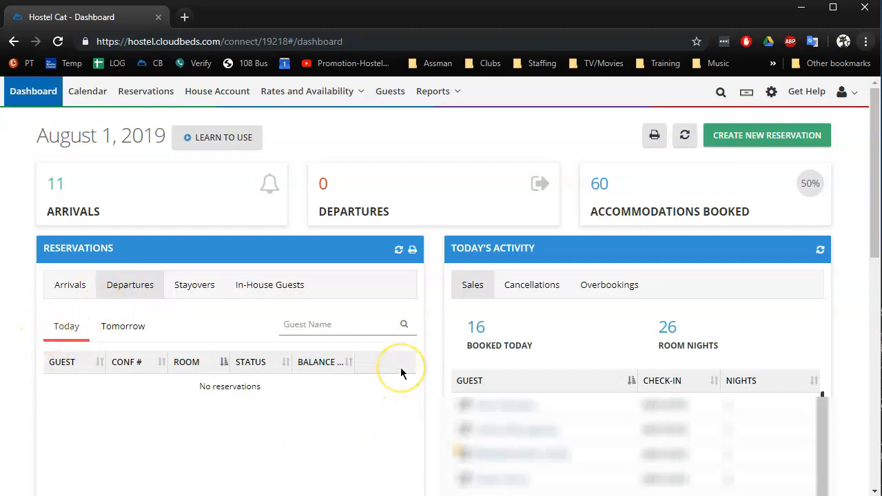
pyautogui.moveTo(402, 374)
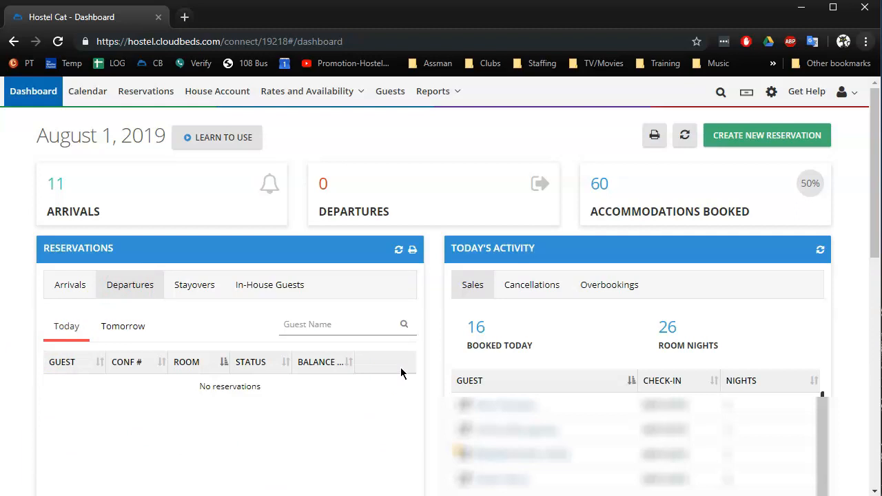
pyautogui.moveTo(403, 364)
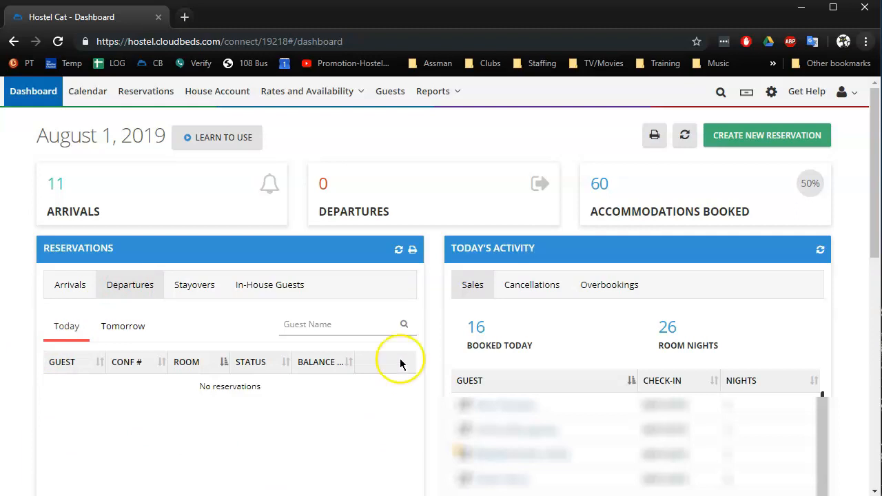
pyautogui.moveTo(127, 362)
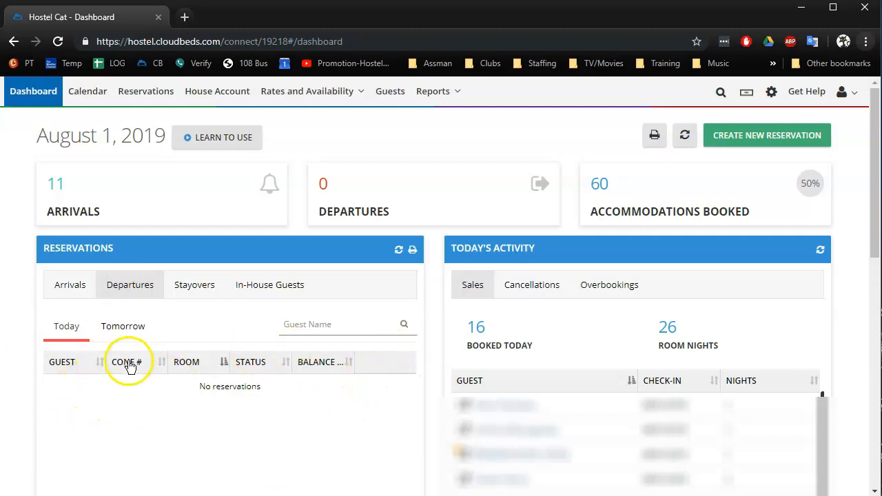
pyautogui.moveTo(319, 397)
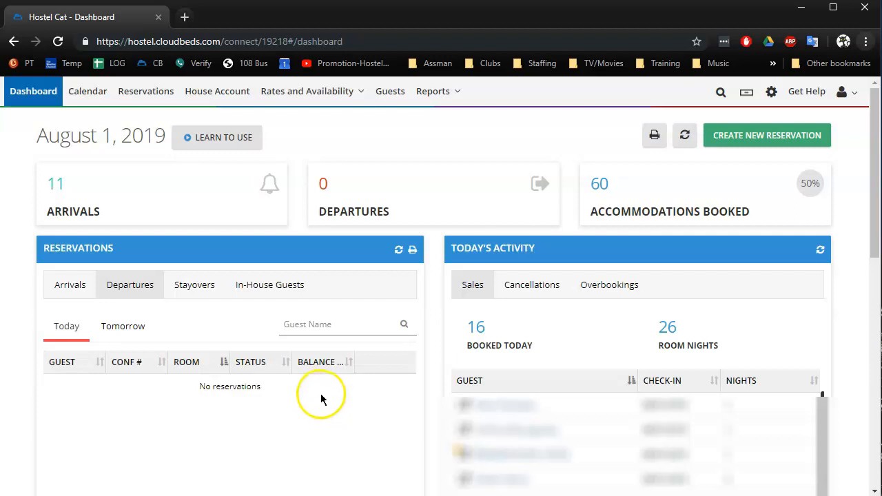
pyautogui.moveTo(320, 399)
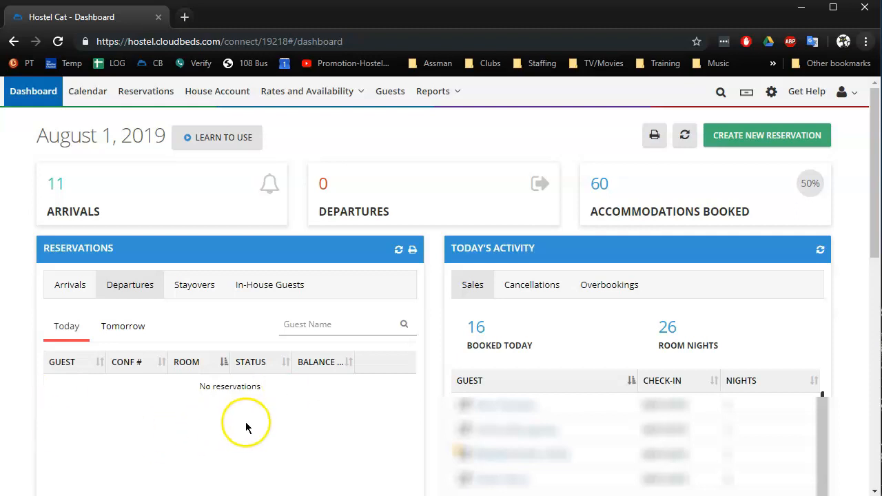
pyautogui.moveTo(417, 358)
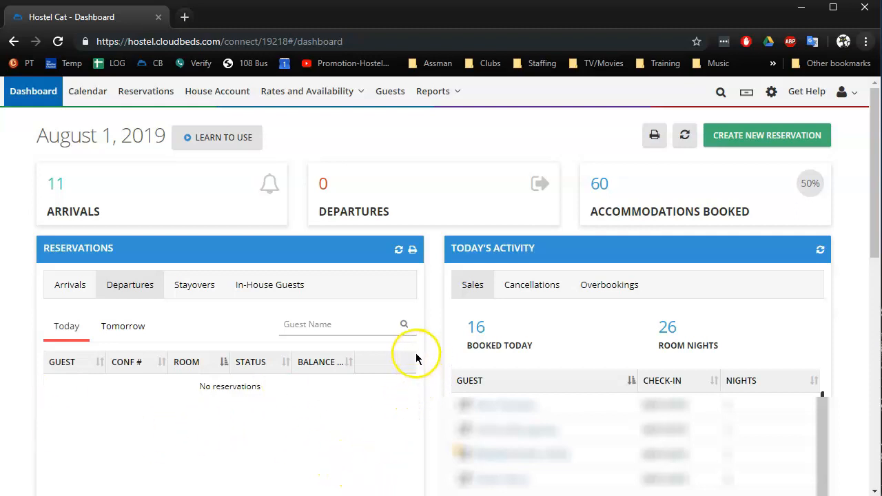
pyautogui.moveTo(433, 380)
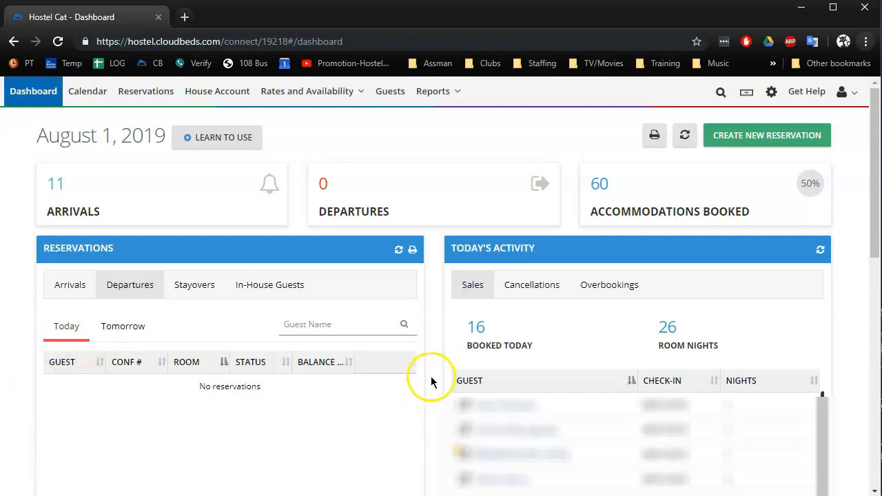
pyautogui.moveTo(417, 405)
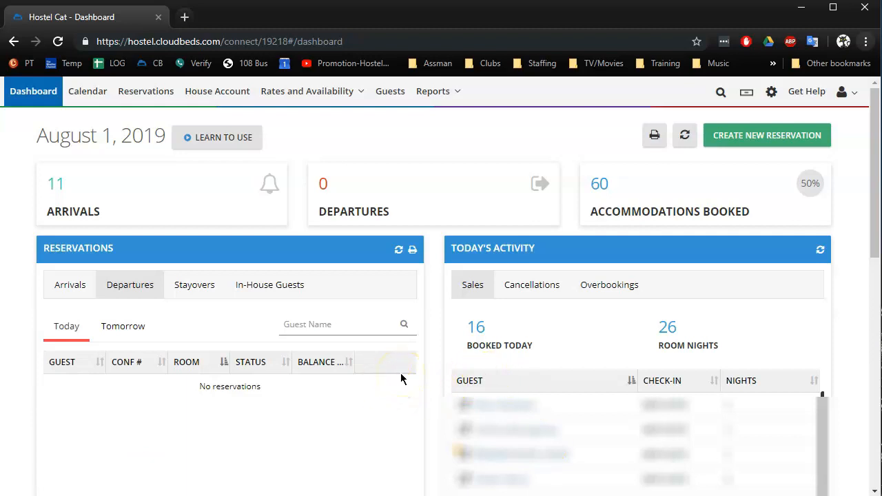
pyautogui.moveTo(402, 372)
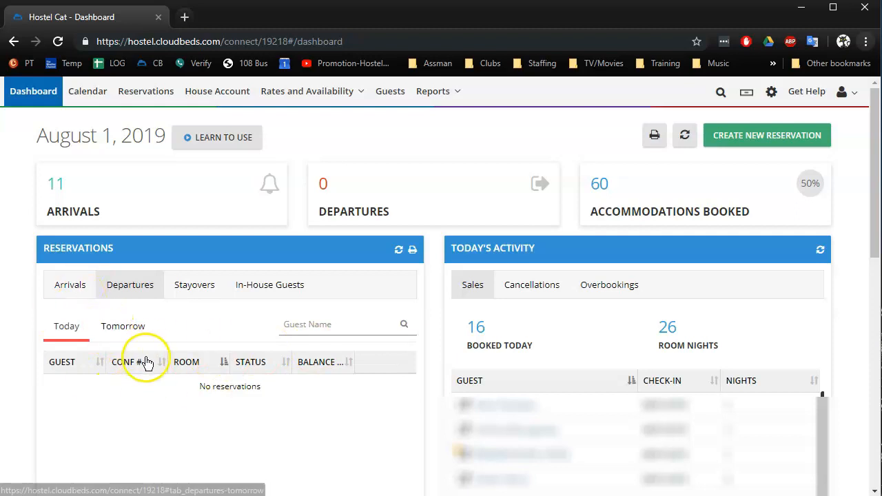
pyautogui.moveTo(226, 366)
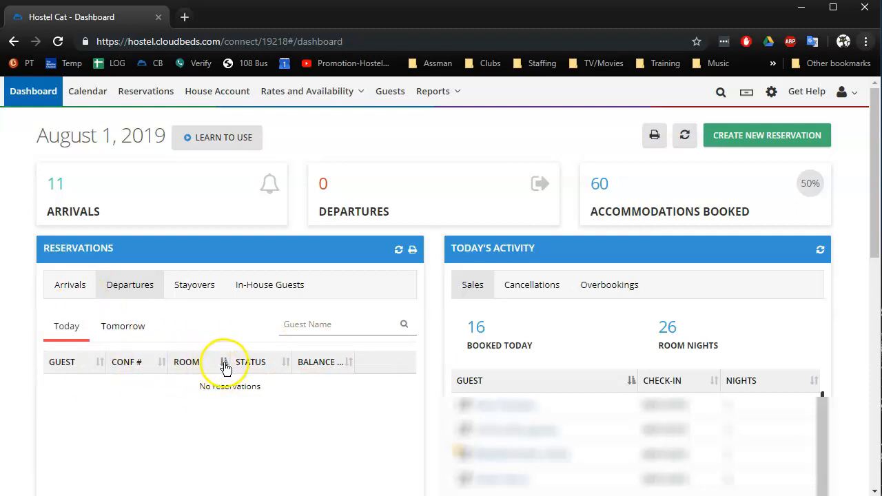
pyautogui.moveTo(202, 414)
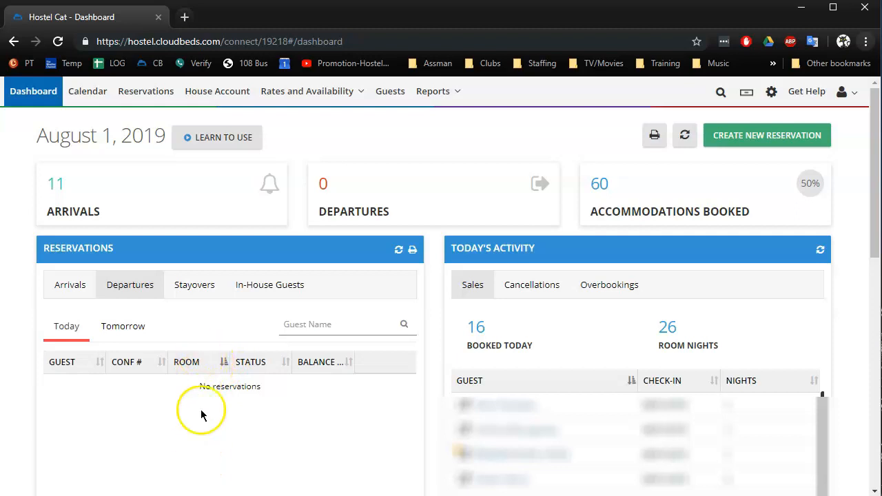
pyautogui.moveTo(209, 373)
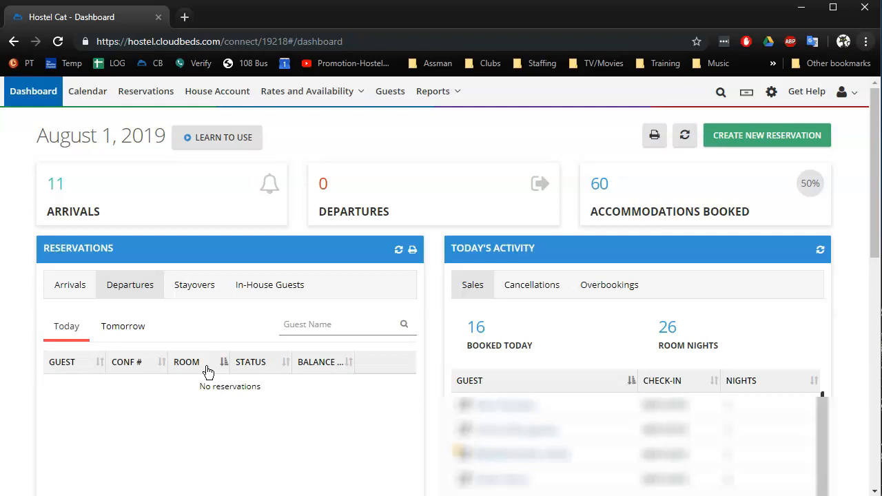
pyautogui.moveTo(89, 91)
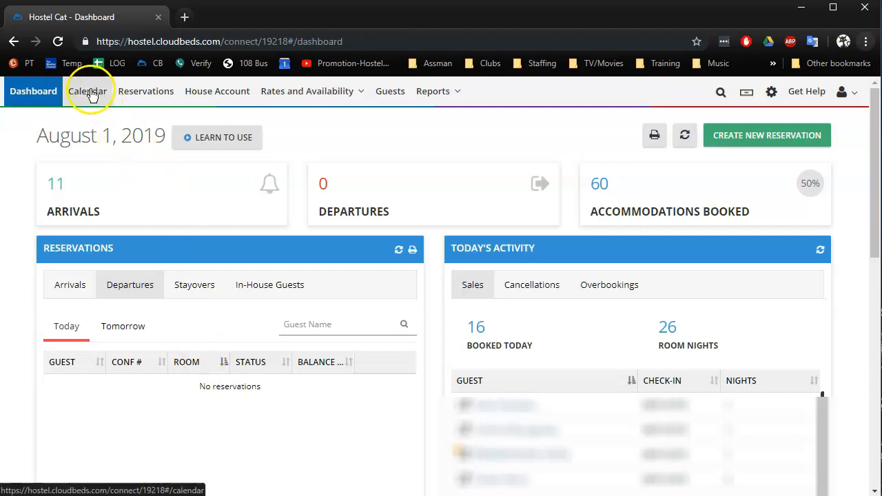
pyautogui.moveTo(200, 364)
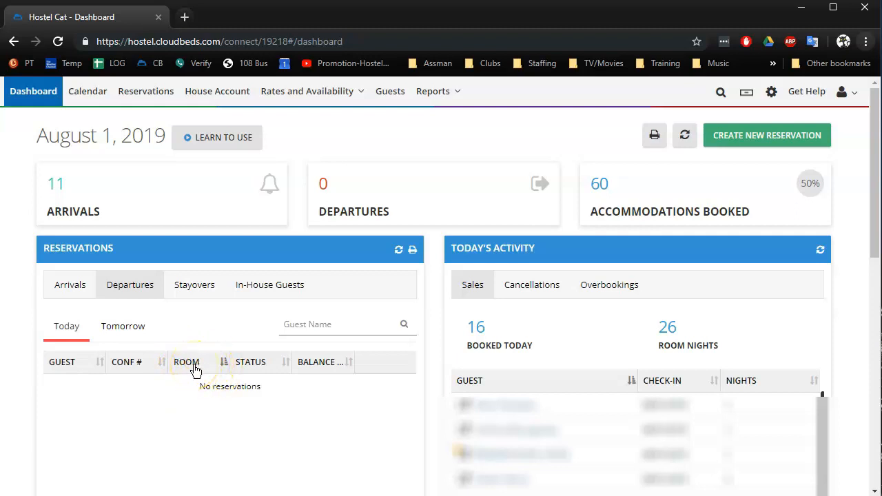
pyautogui.moveTo(200, 365)
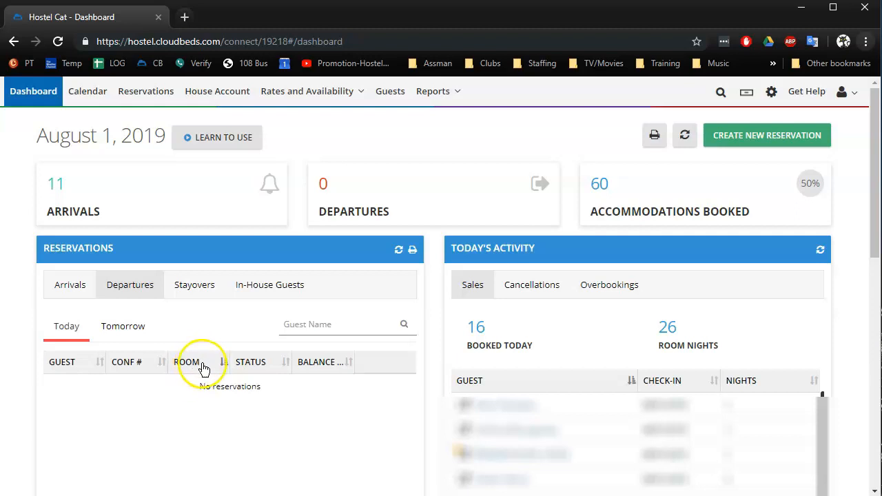
pyautogui.moveTo(204, 365)
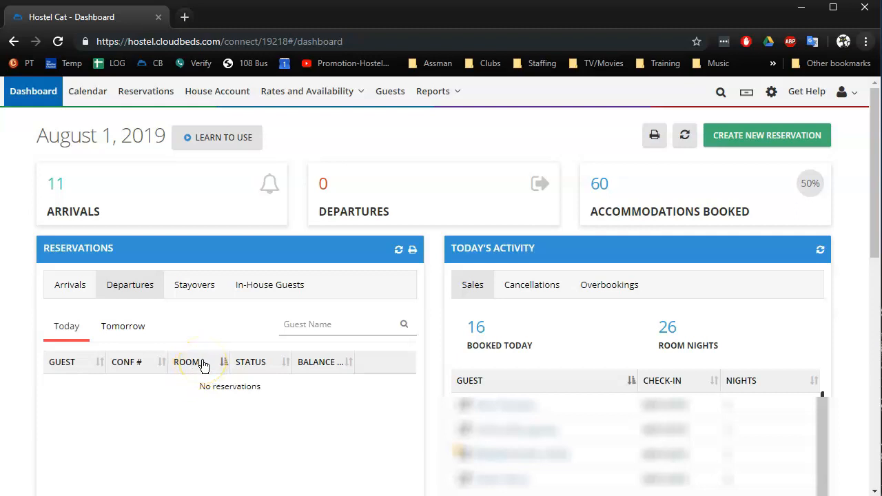
pyautogui.moveTo(196, 372)
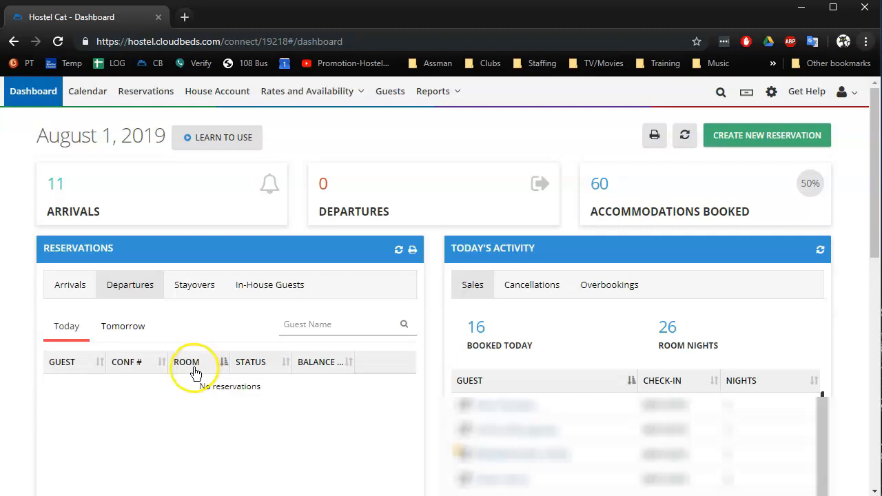
pyautogui.moveTo(196, 372)
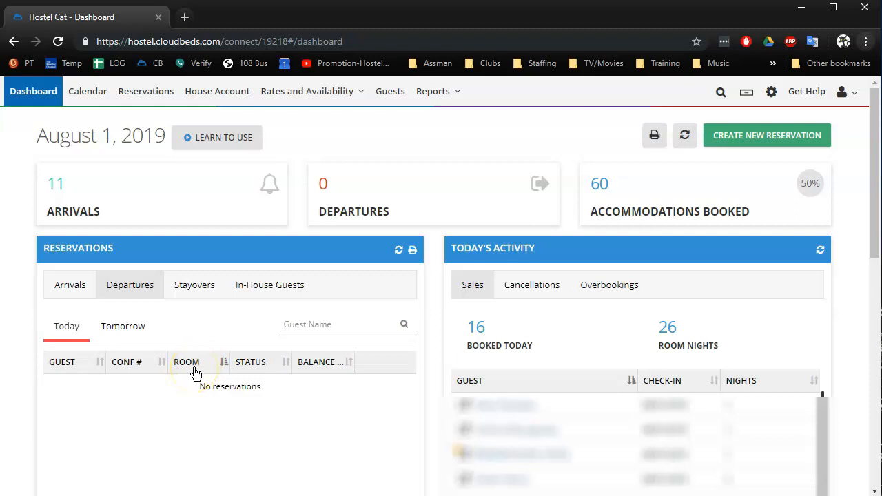
pyautogui.moveTo(220, 353)
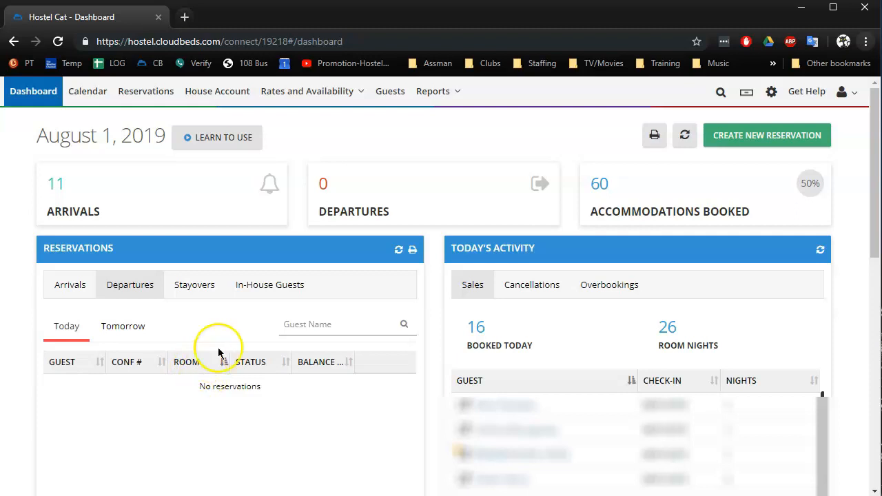
pyautogui.moveTo(215, 364)
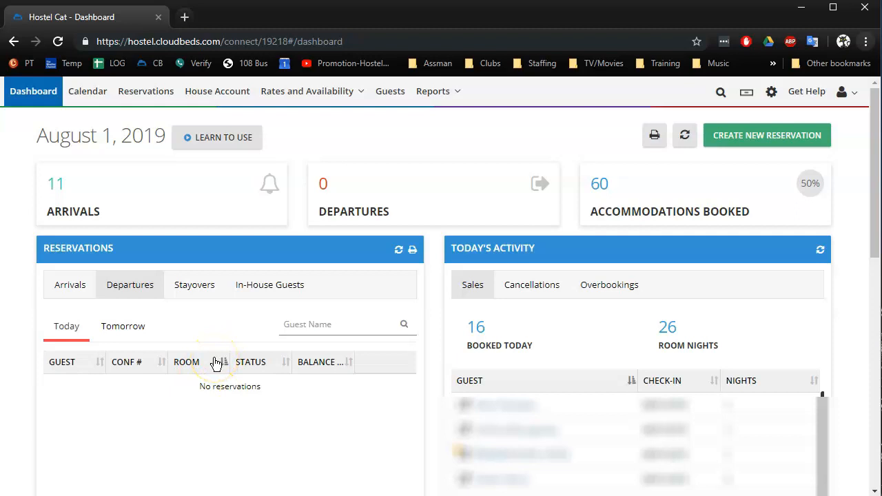
pyautogui.moveTo(629, 125)
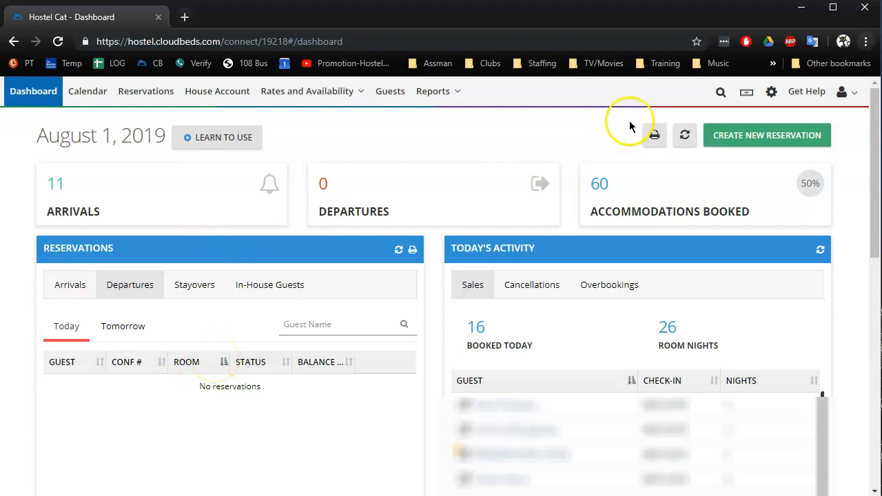
pyautogui.moveTo(721, 91)
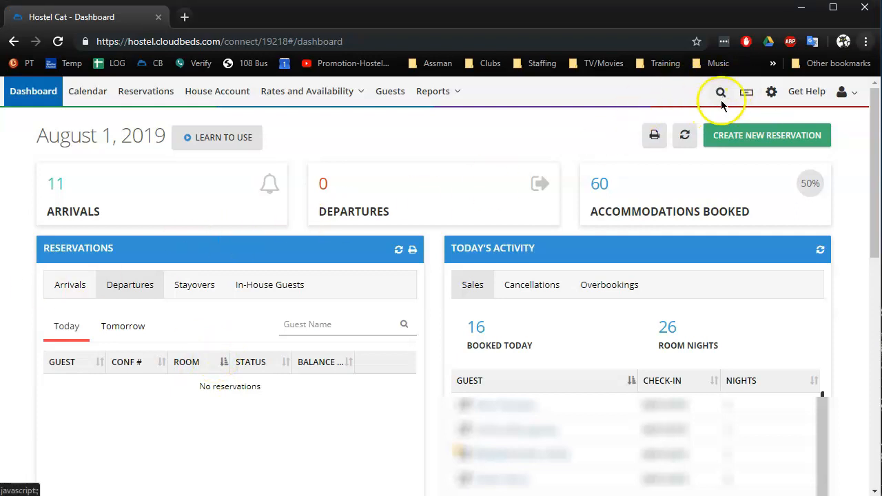
# Step: Reveal the empty Search Reservations field in the top navigation bar
pyautogui.click(721, 91)
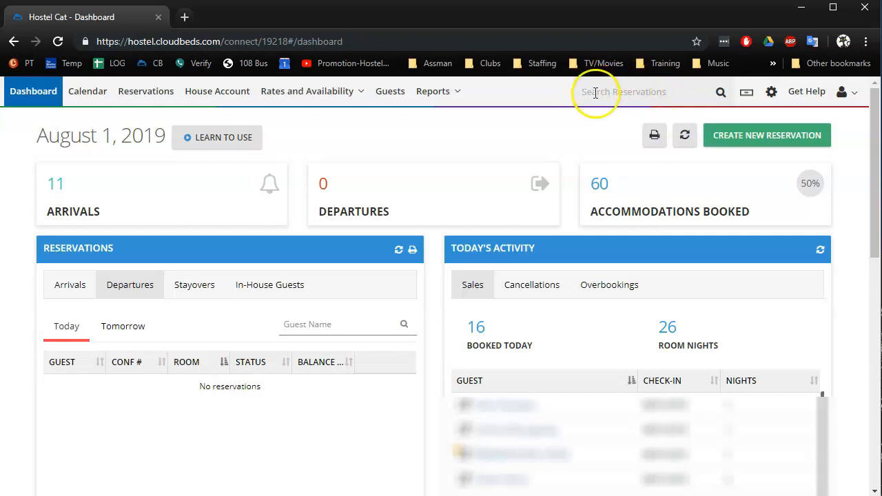
pyautogui.moveTo(664, 81)
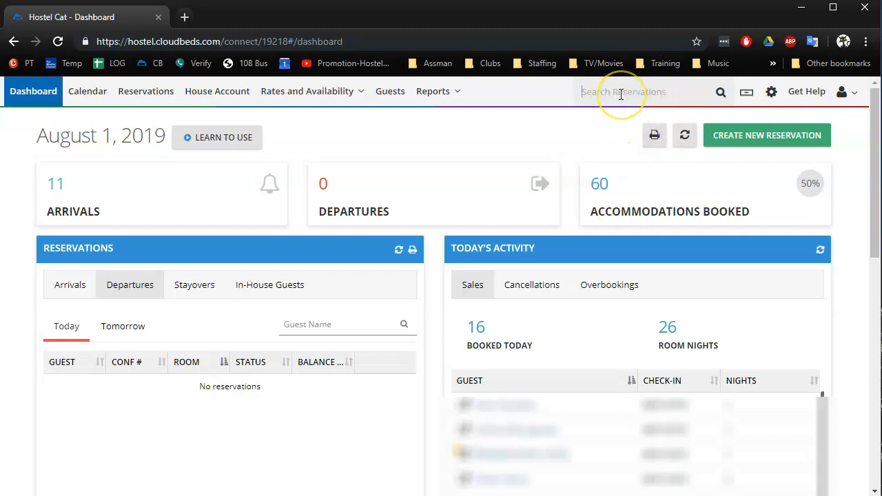
pyautogui.moveTo(747, 91)
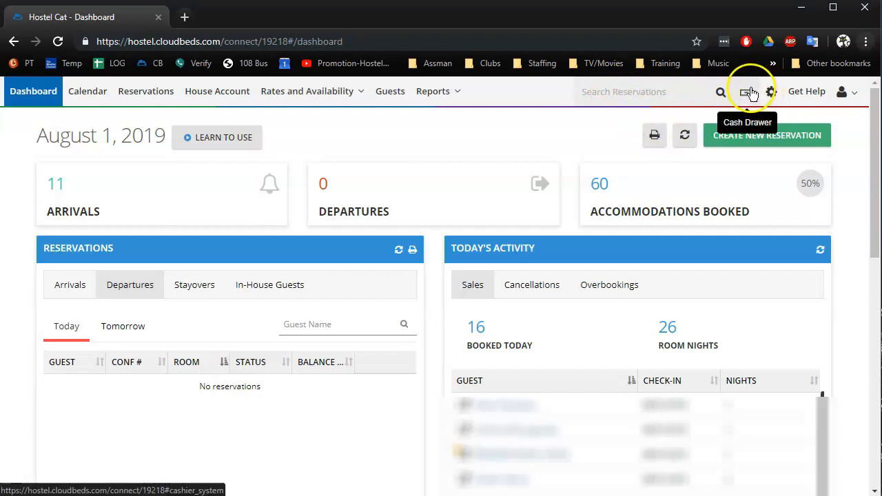
pyautogui.moveTo(747, 91)
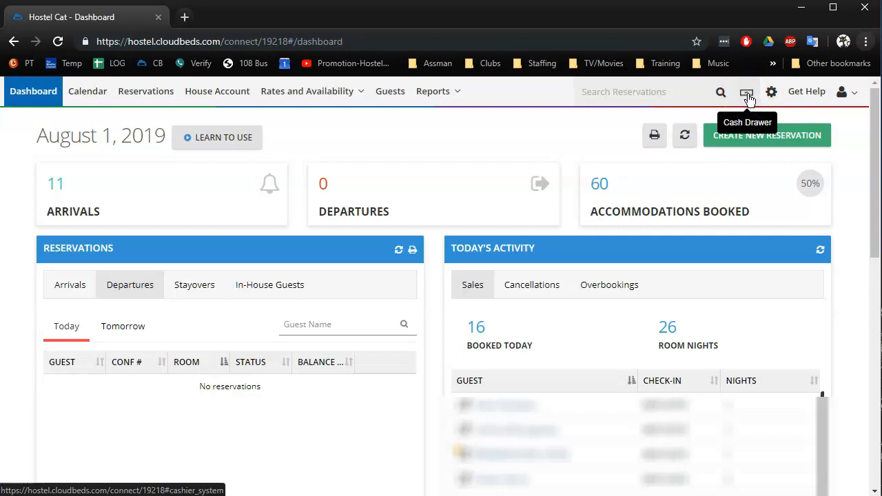
pyautogui.moveTo(747, 91)
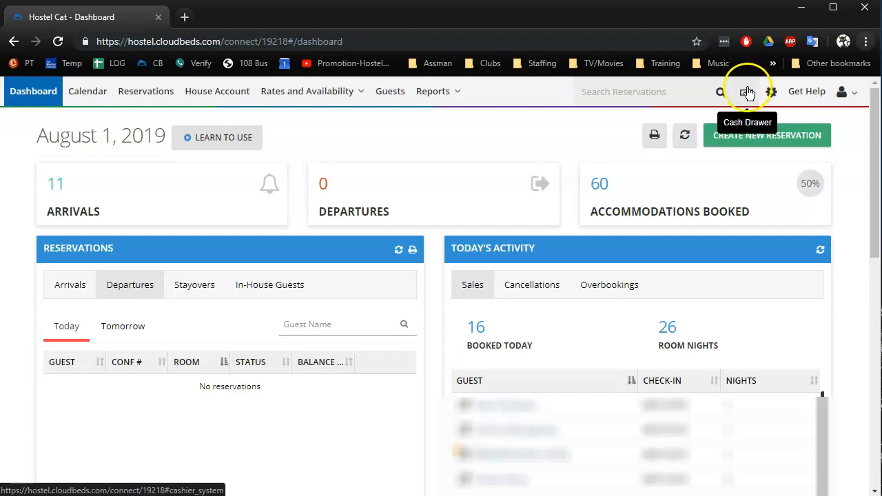
pyautogui.moveTo(747, 94)
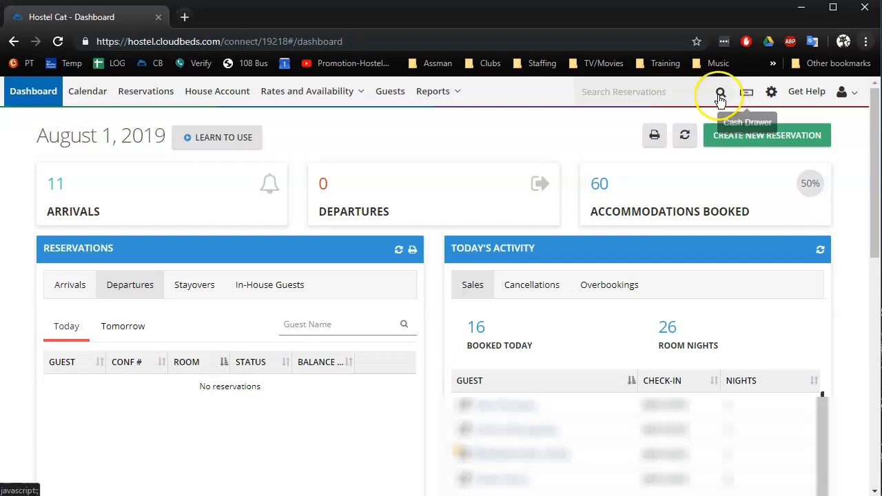
pyautogui.moveTo(683, 113)
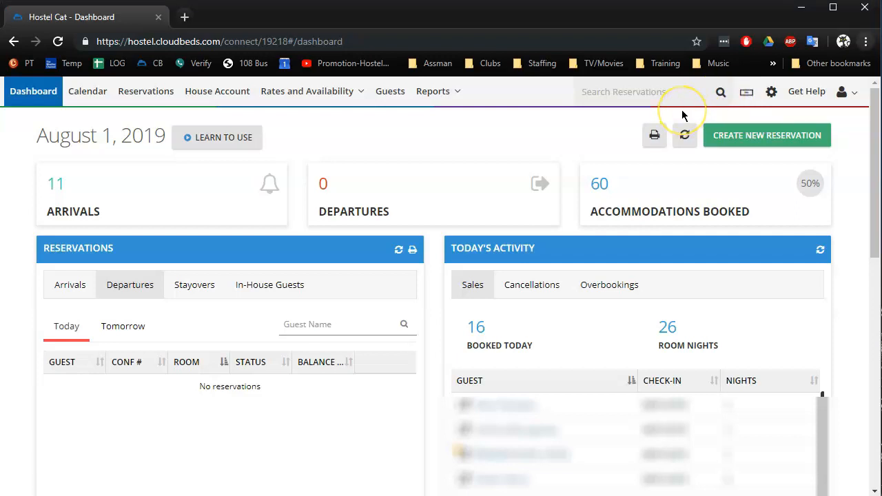
pyautogui.moveTo(684, 110)
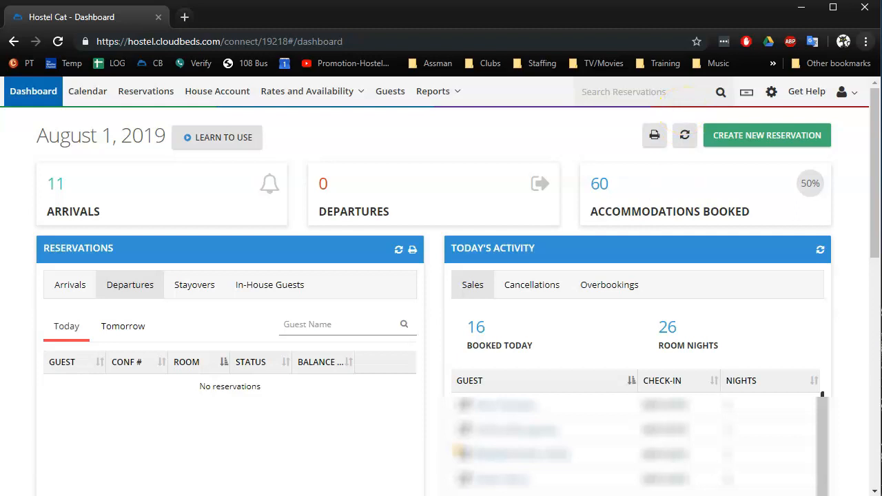
pyautogui.moveTo(641, 300)
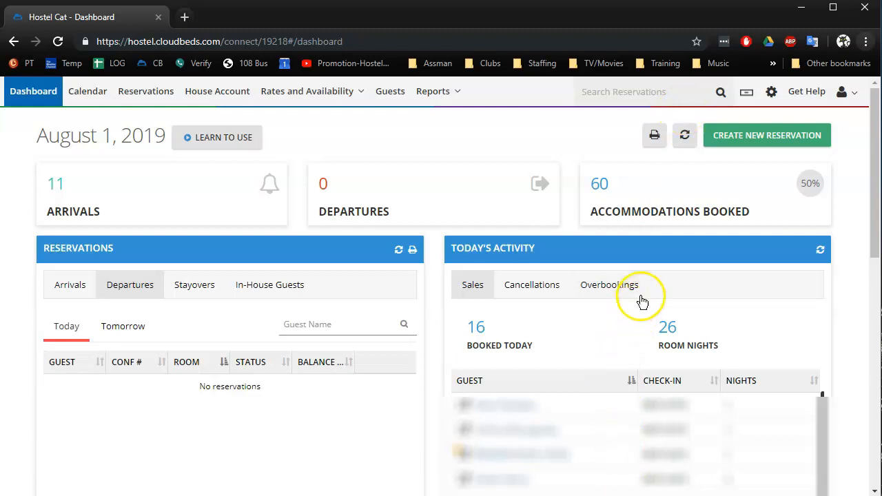
pyautogui.moveTo(665, 264)
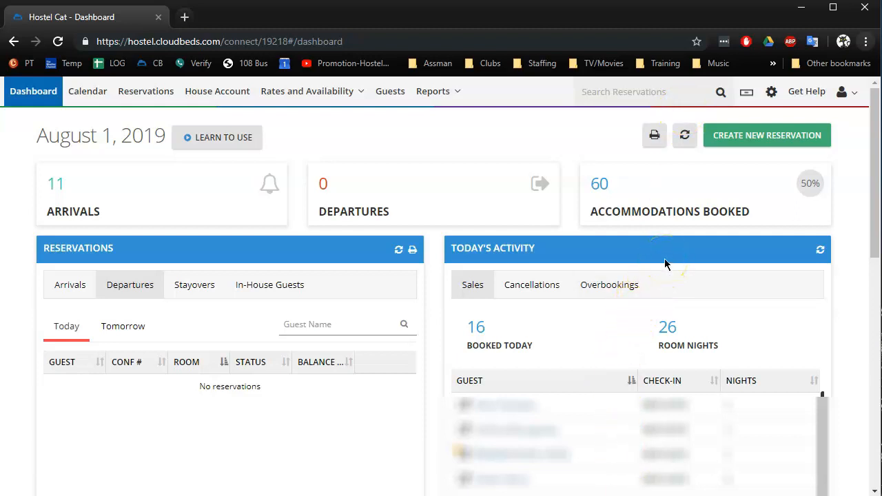